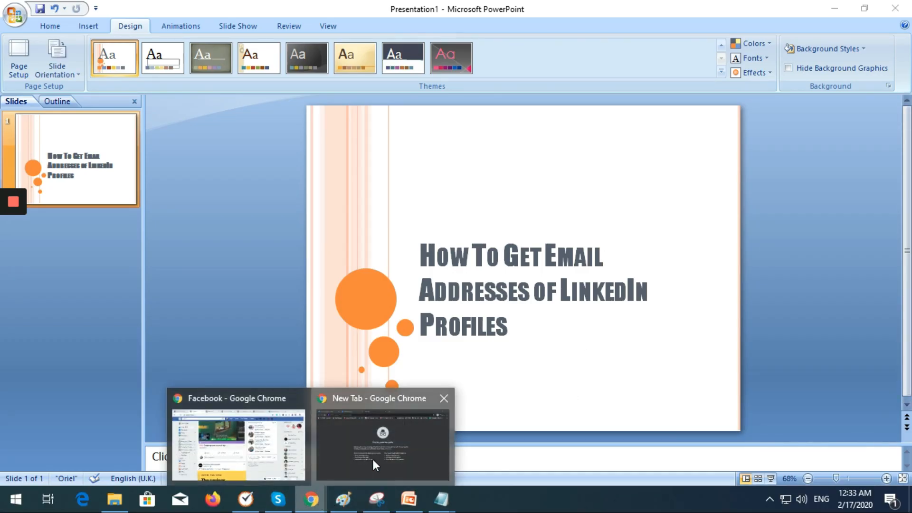
Step: Switch from the PowerPoint title slide to the new incognito Chrome tab
{"action": "left_click", "coordinate": [382, 436]}
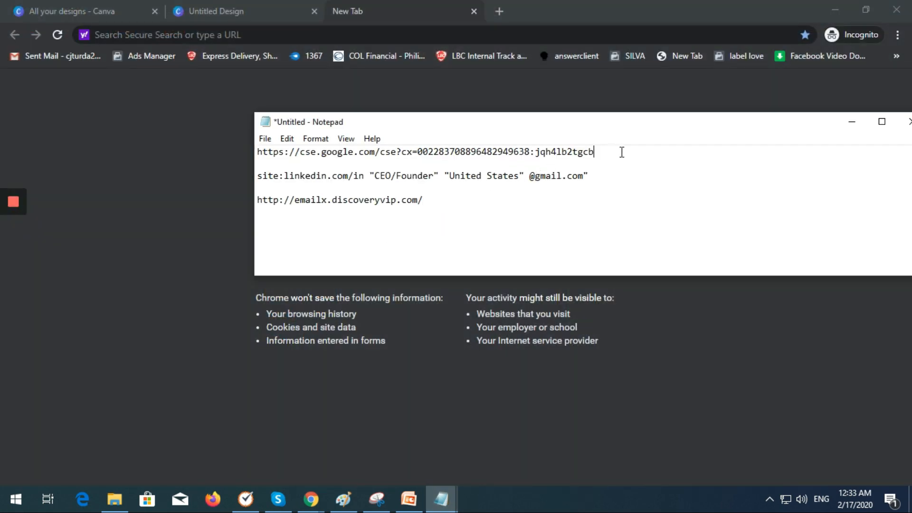
Step: Open the saved cse.google.com link in Chrome, then bring Notepad back to the front
{"action": "triple_click", "coordinate": [425, 152]}
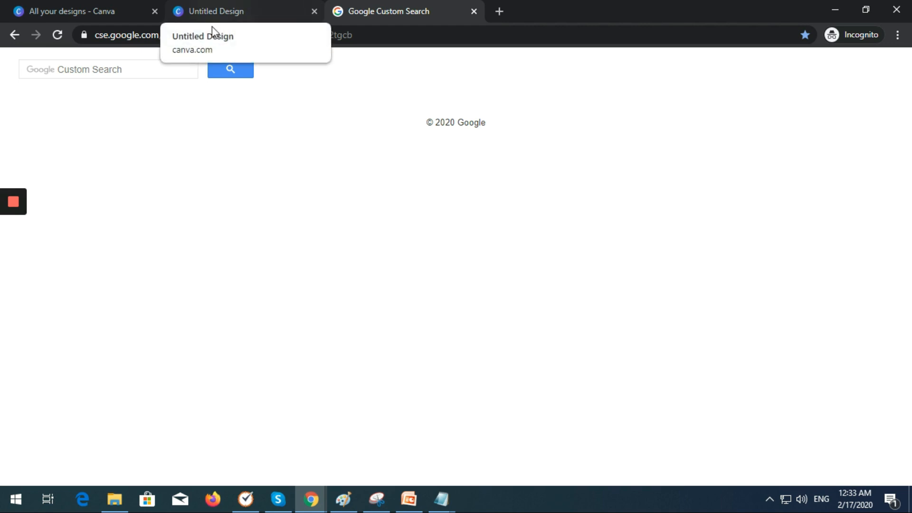
{"action": "mouse_move", "coordinate": [423, 339]}
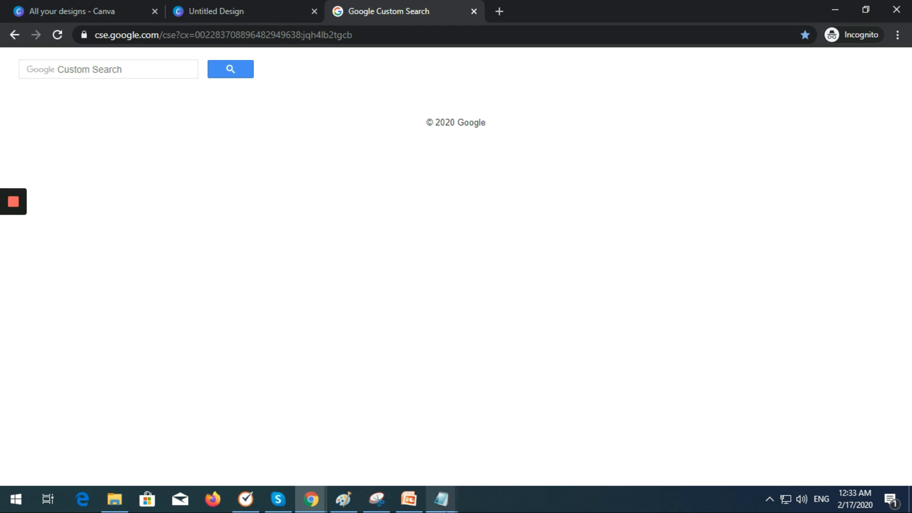
{"action": "left_click", "coordinate": [441, 499]}
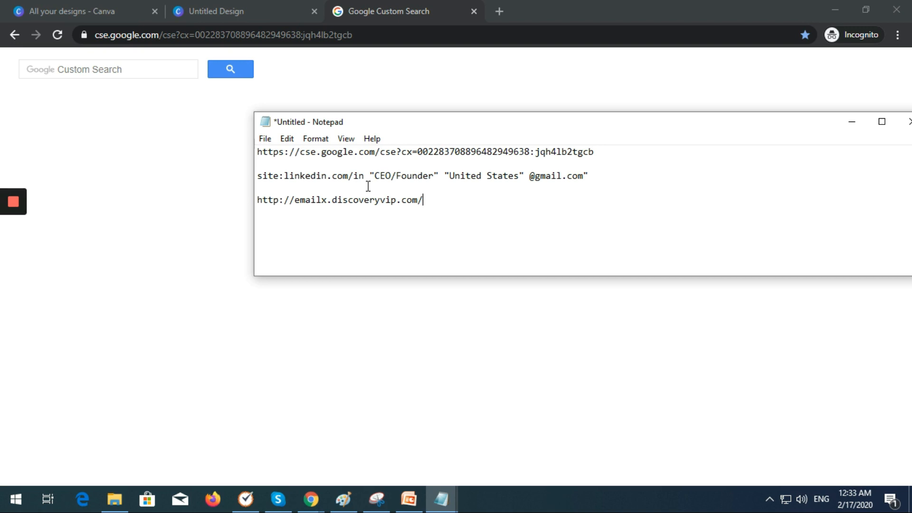
{"action": "mouse_move", "coordinate": [347, 187]}
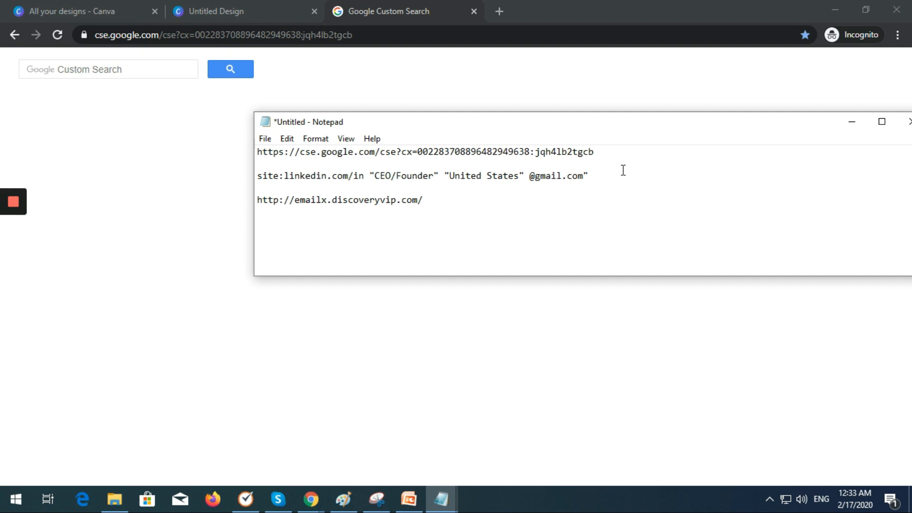
{"action": "triple_click", "coordinate": [407, 176]}
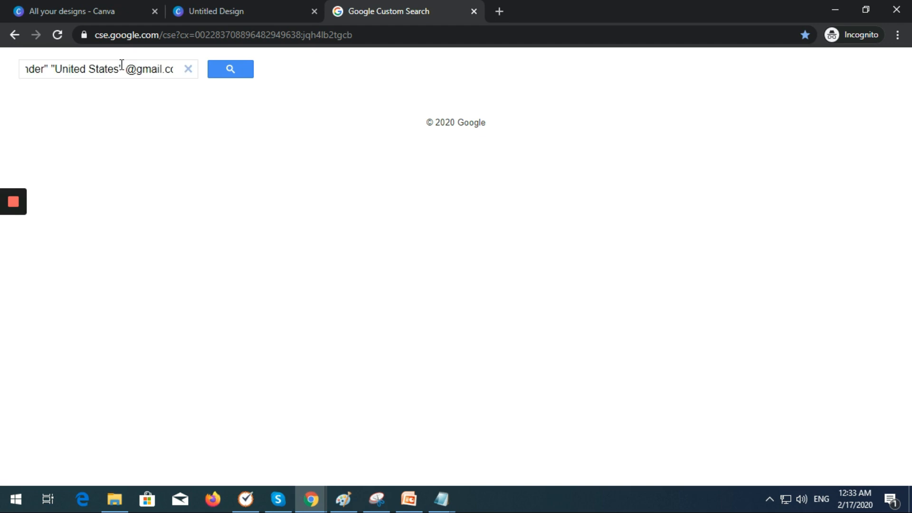
{"action": "left_click", "coordinate": [230, 69]}
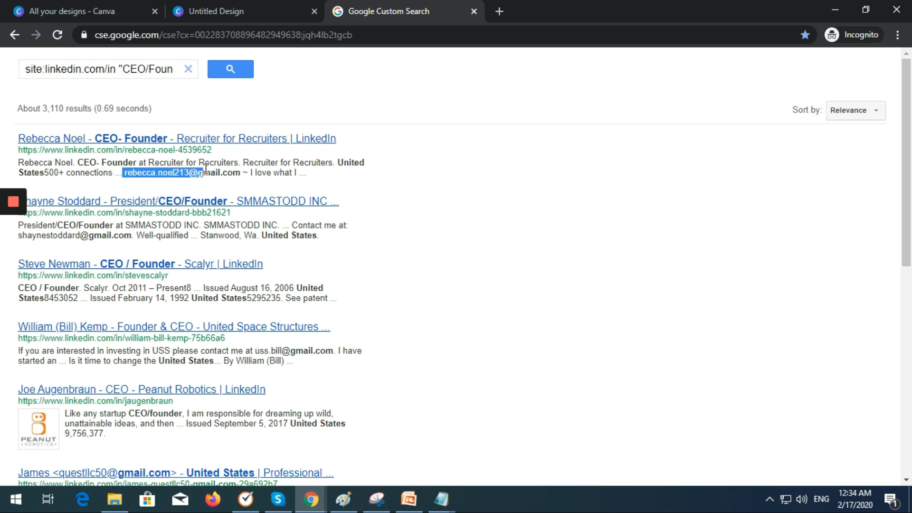
{"action": "mouse_move", "coordinate": [395, 196]}
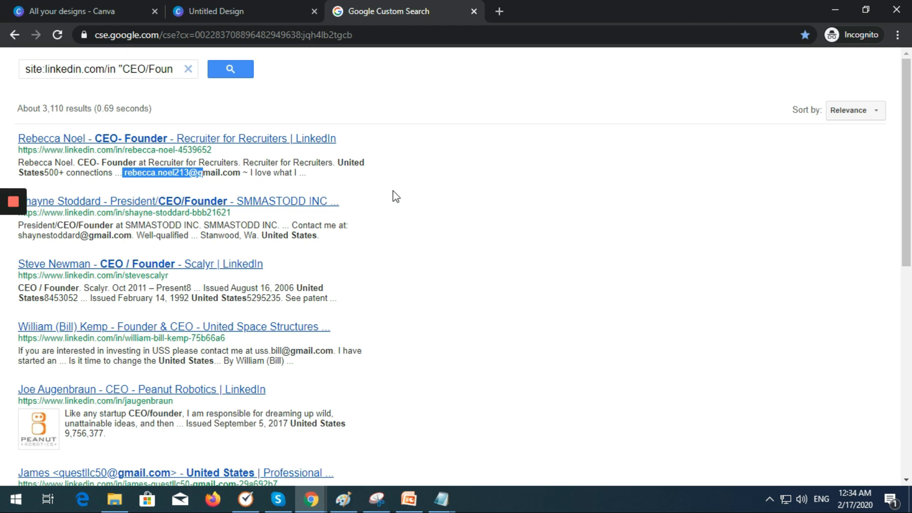
{"action": "scroll", "scroll_direction": "down", "scroll_amount": 3}
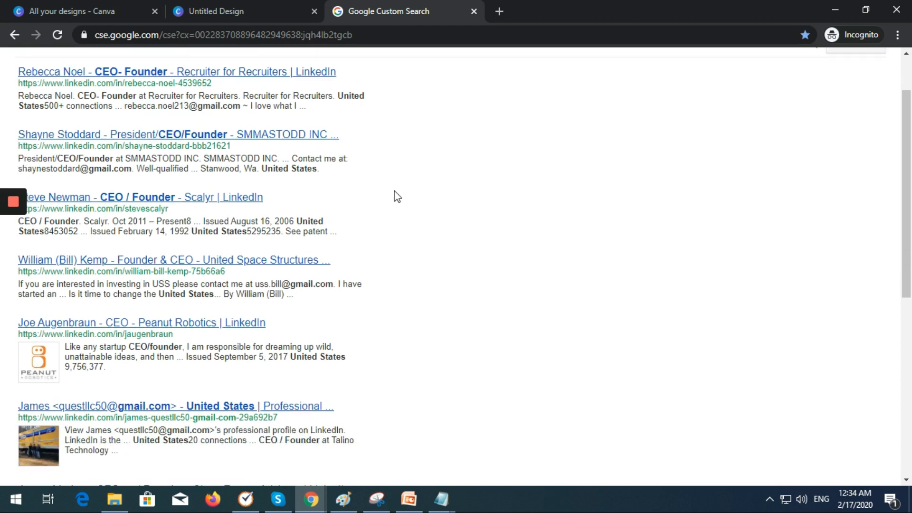
{"action": "mouse_move", "coordinate": [19, 173]}
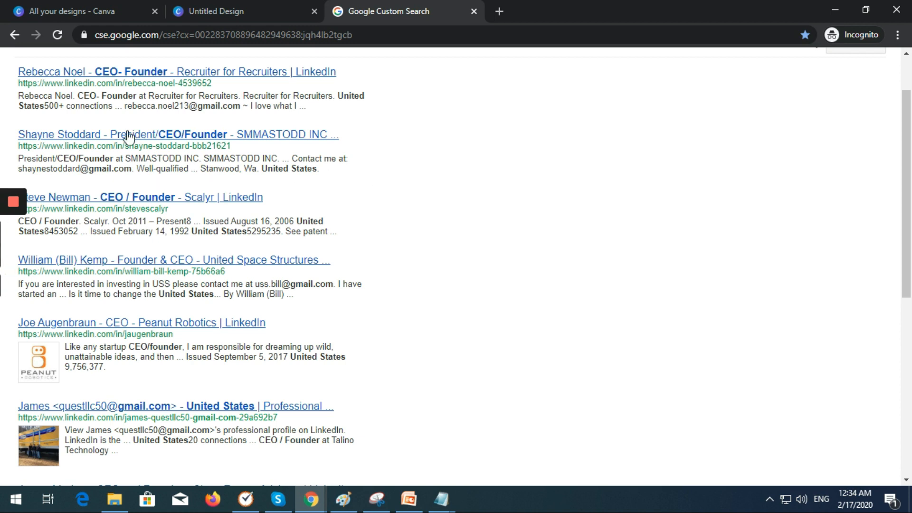
{"action": "scroll", "scroll_direction": "down", "scroll_amount": 3}
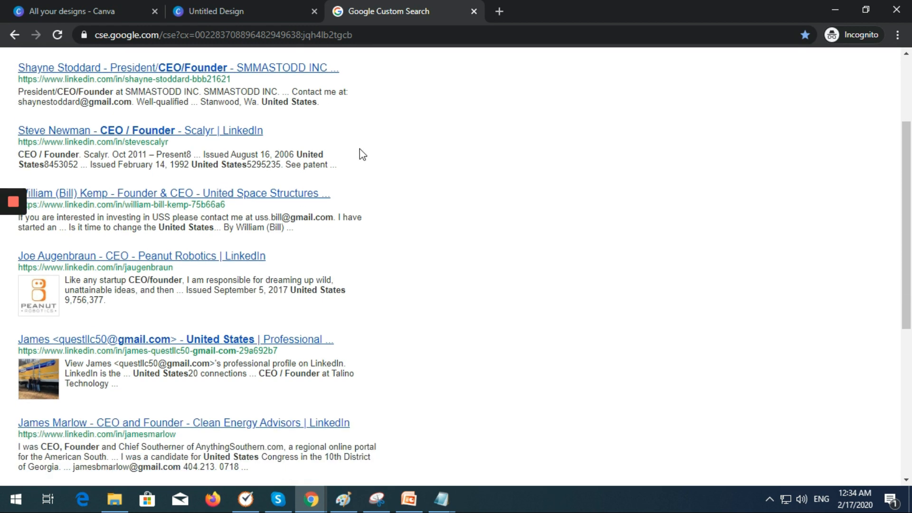
{"action": "mouse_move", "coordinate": [372, 148]}
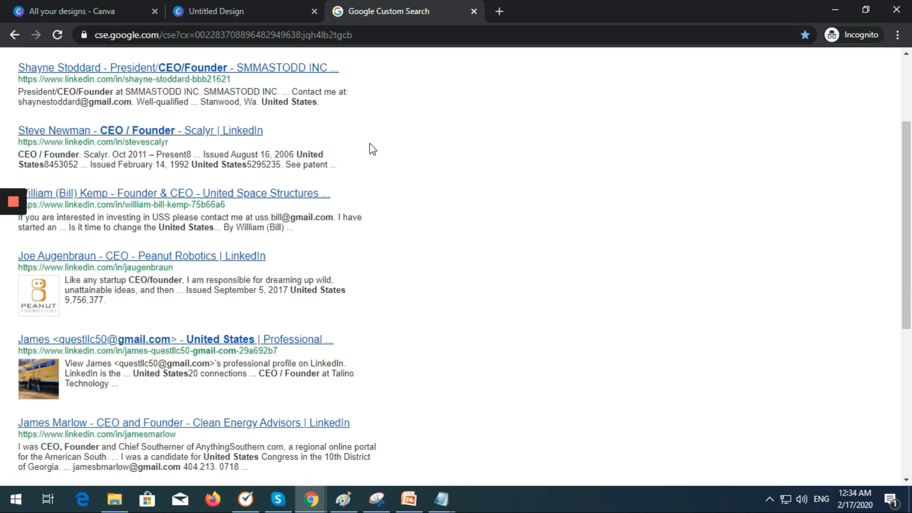
{"action": "scroll", "scroll_direction": "down", "scroll_amount": 3}
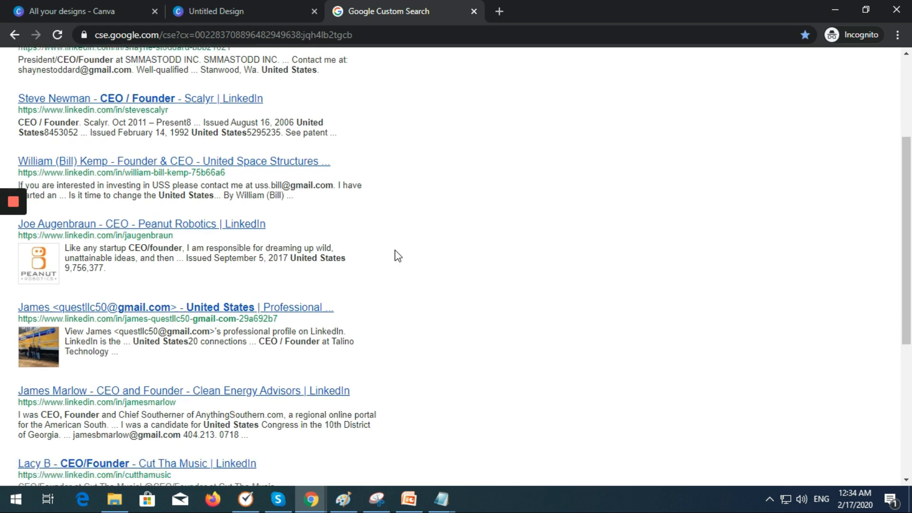
{"action": "scroll", "scroll_direction": "down", "scroll_amount": 3}
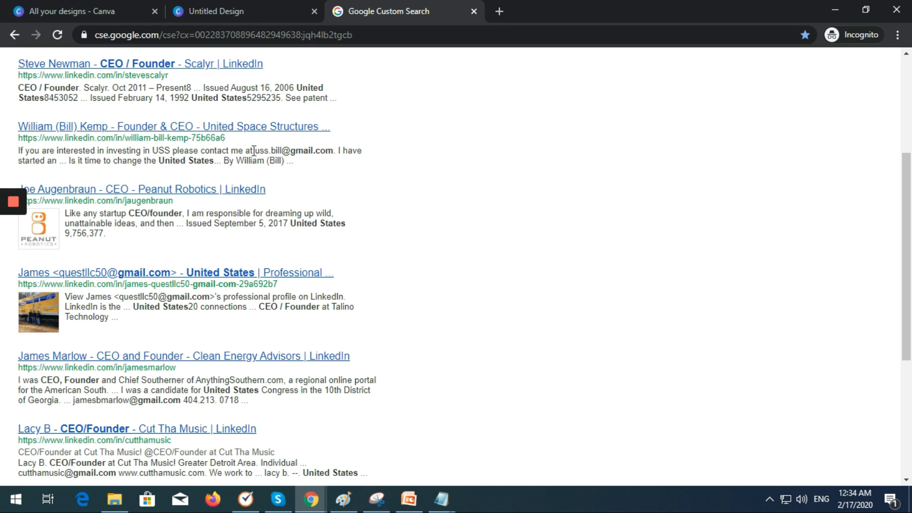
{"action": "left_click_drag", "start_coordinate": [253, 150], "coordinate": [311, 151]}
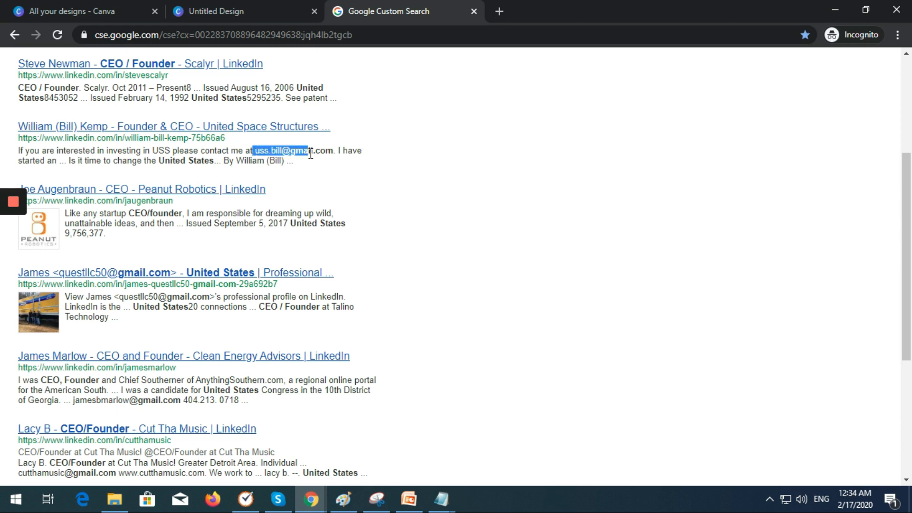
{"action": "scroll", "scroll_direction": "down", "scroll_amount": 3}
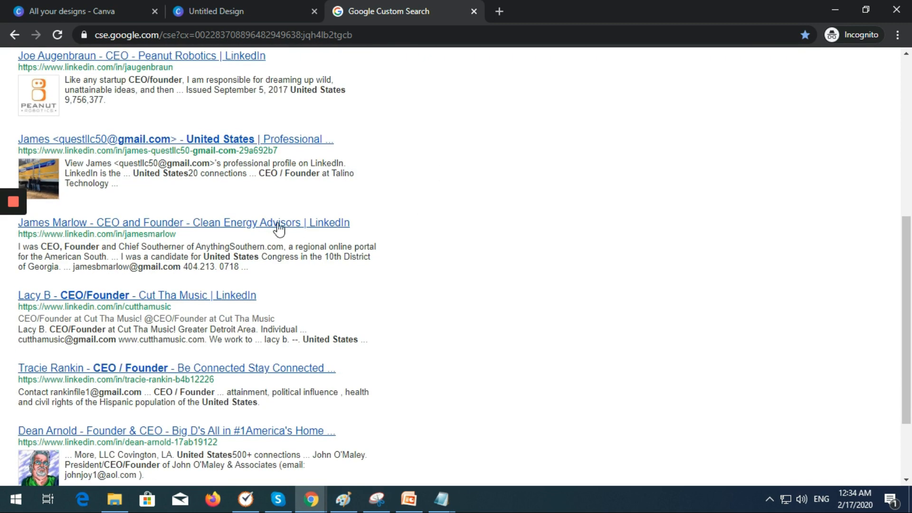
{"action": "double_click", "coordinate": [127, 266]}
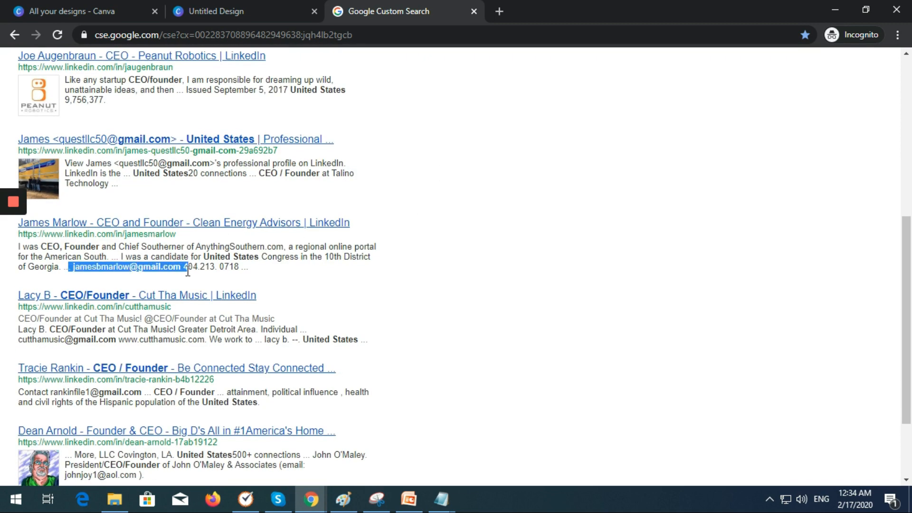
{"action": "mouse_move", "coordinate": [507, 197]}
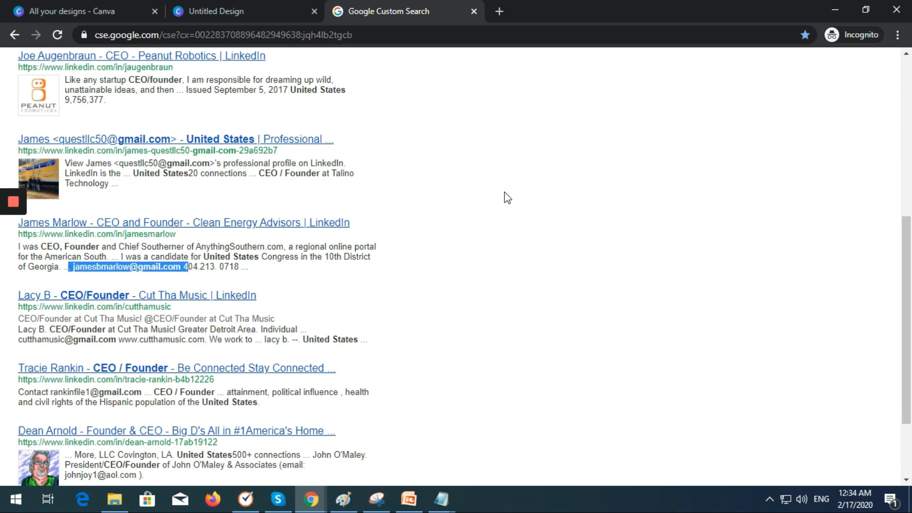
{"action": "mouse_move", "coordinate": [500, 215]}
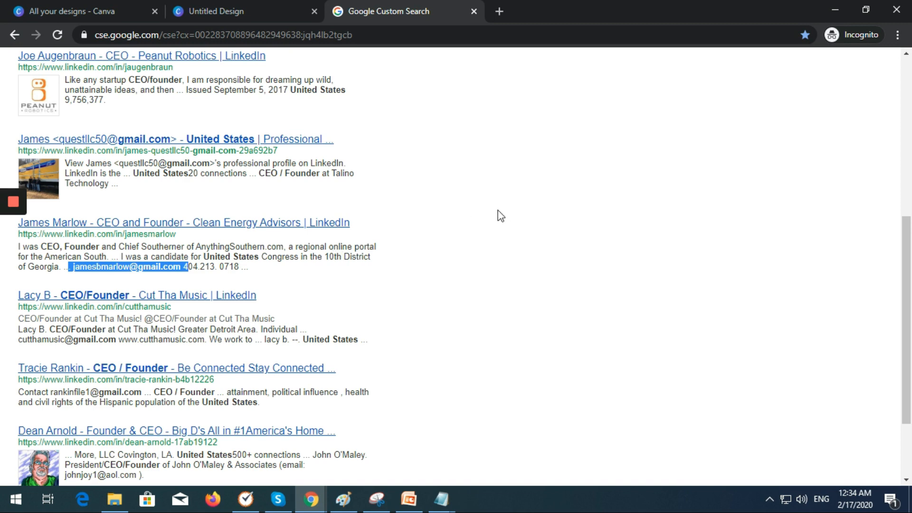
{"action": "scroll", "scroll_direction": "down", "scroll_amount": 3}
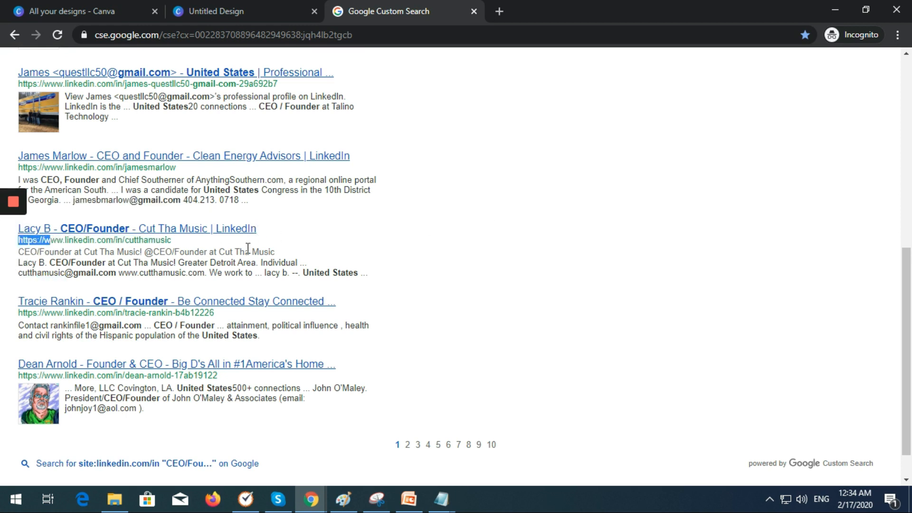
{"action": "scroll", "scroll_direction": "down", "scroll_amount": 3}
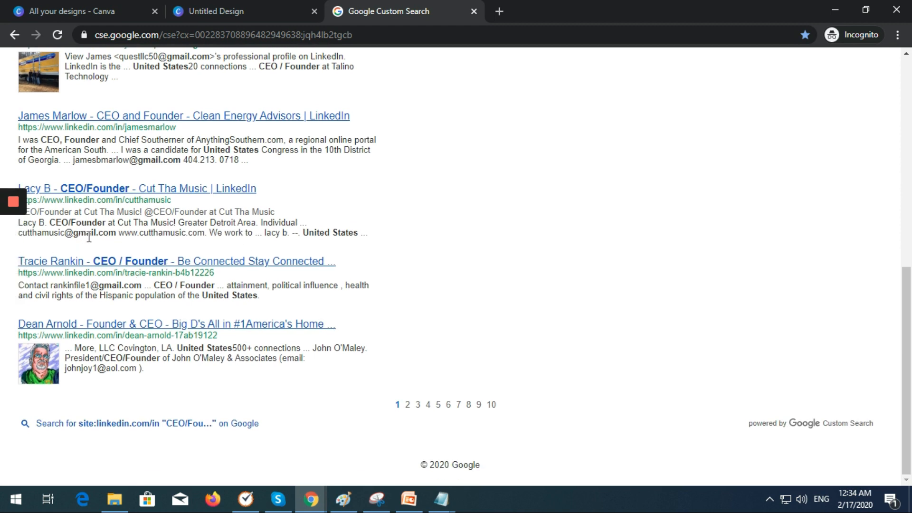
{"action": "mouse_move", "coordinate": [135, 273]}
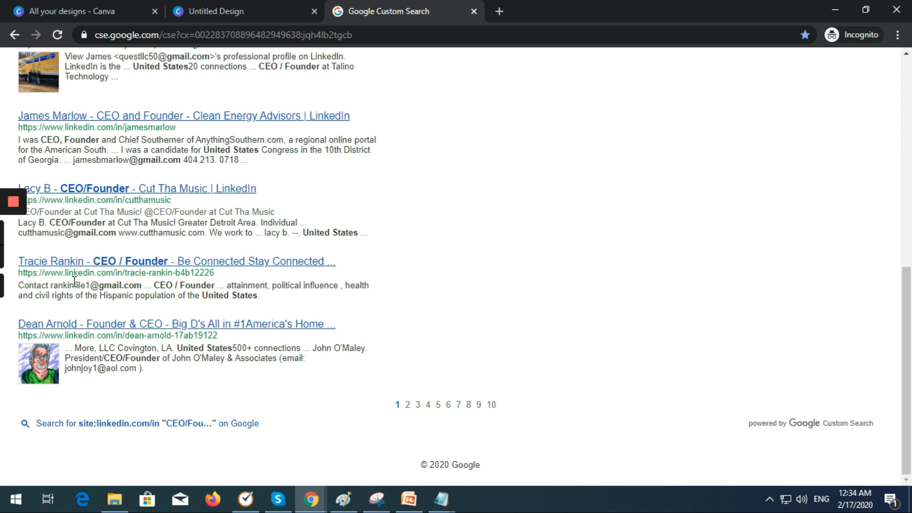
{"action": "mouse_move", "coordinate": [430, 249]}
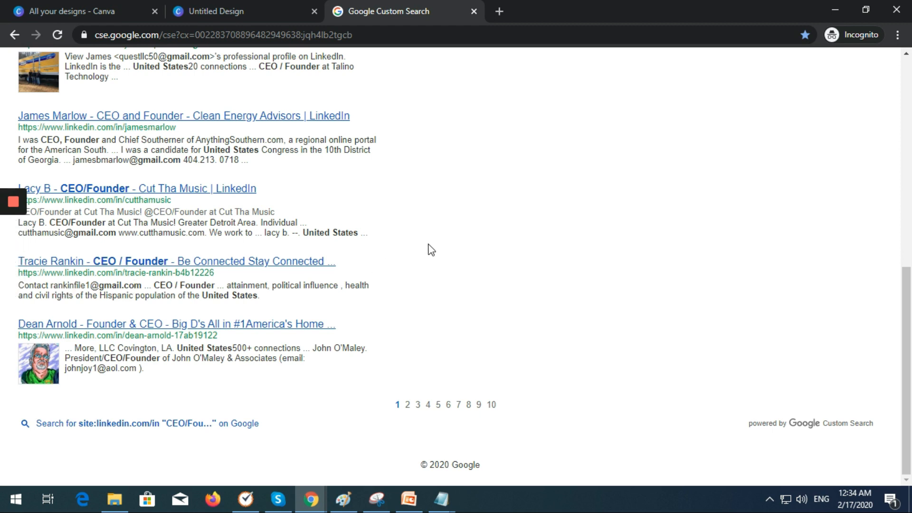
{"action": "mouse_move", "coordinate": [423, 252]}
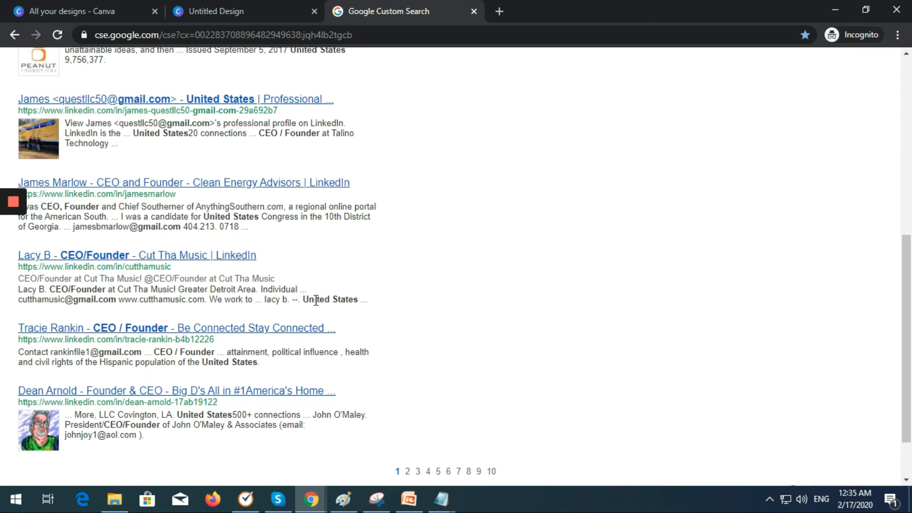
{"action": "mouse_move", "coordinate": [376, 323]}
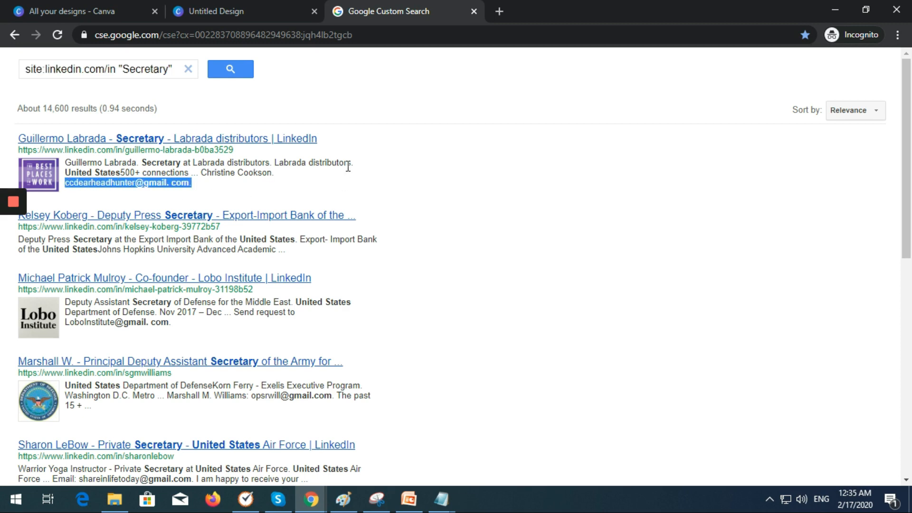
{"action": "scroll", "scroll_direction": "down", "scroll_amount": 3}
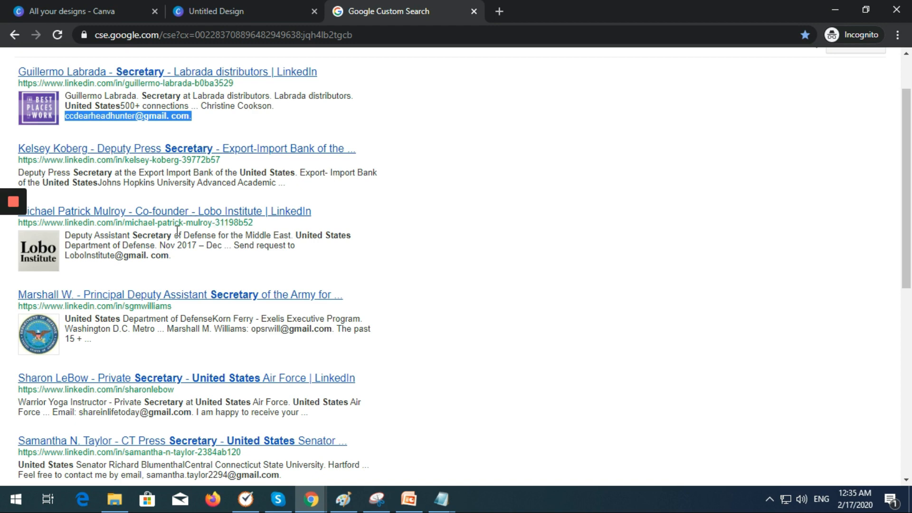
{"action": "scroll", "scroll_direction": "down", "scroll_amount": 3}
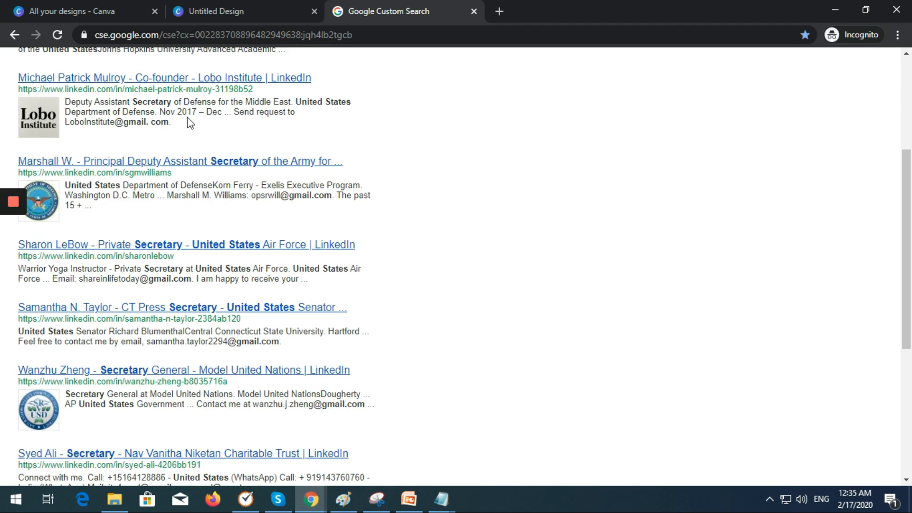
{"action": "double_click", "coordinate": [116, 121]}
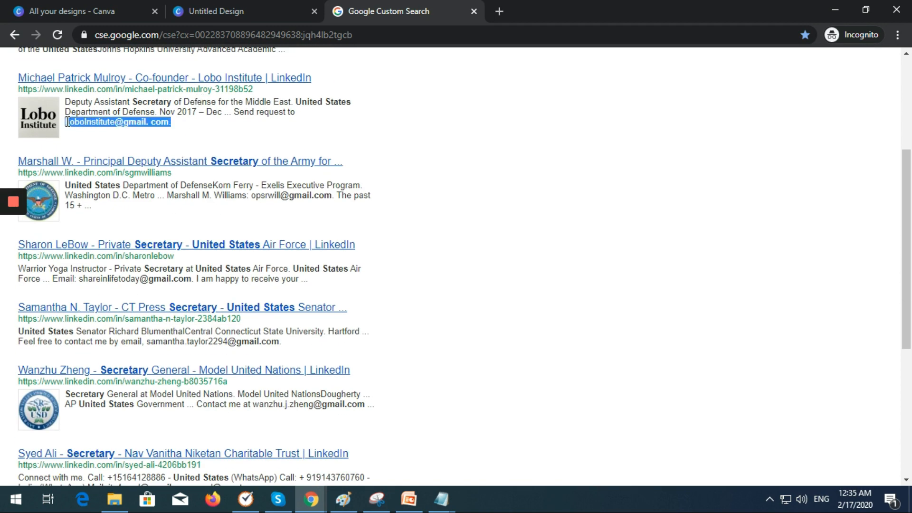
{"action": "scroll", "scroll_direction": "down", "scroll_amount": 3}
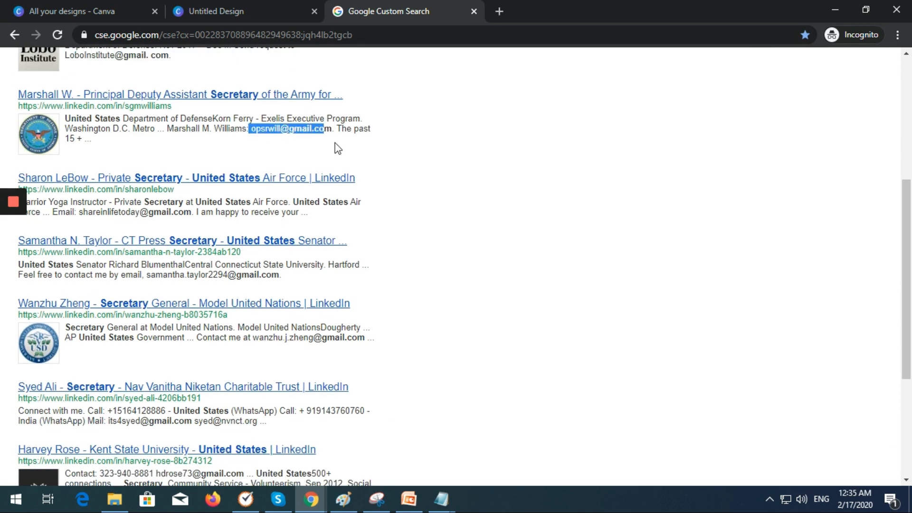
{"action": "scroll", "scroll_direction": "down", "scroll_amount": 3}
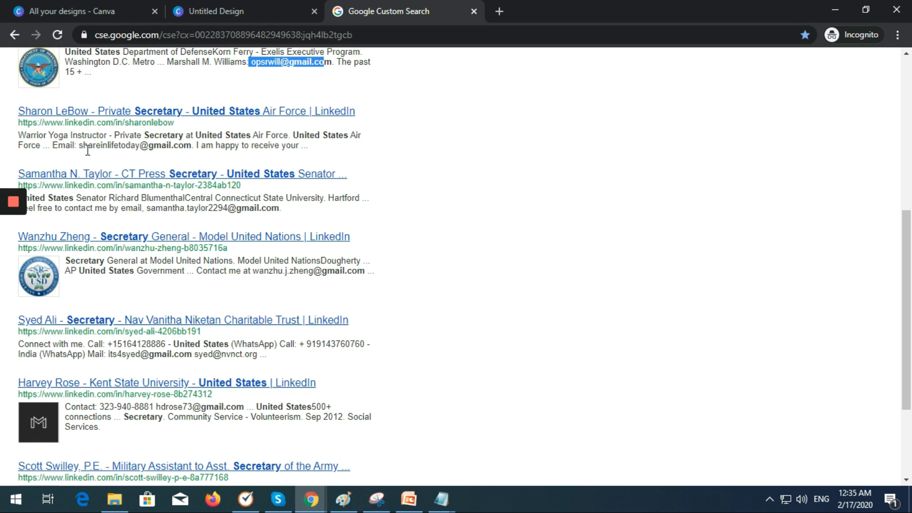
{"action": "scroll", "scroll_direction": "down", "scroll_amount": 3}
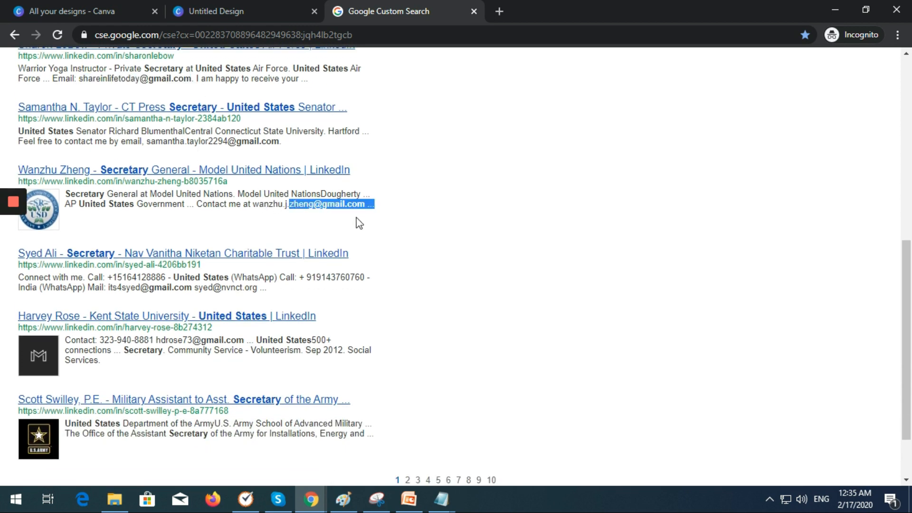
{"action": "right_click", "coordinate": [182, 259]}
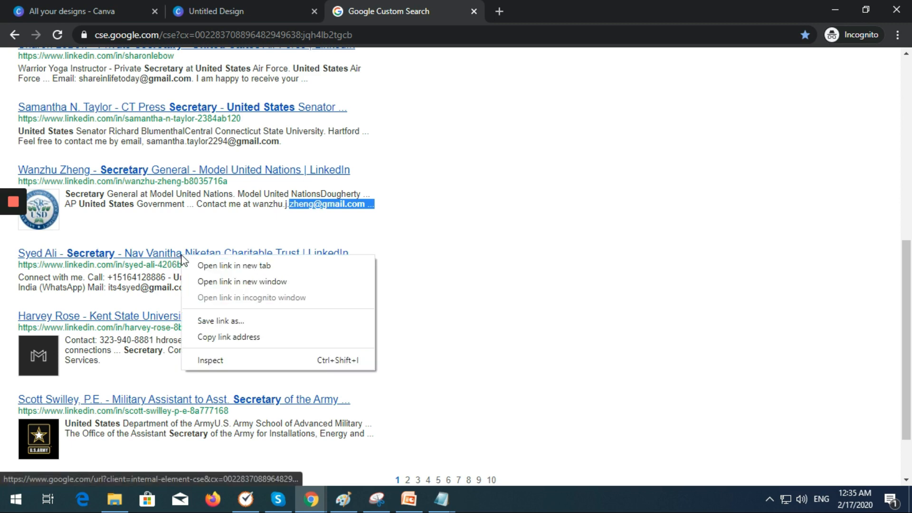
{"action": "left_click", "coordinate": [233, 265]}
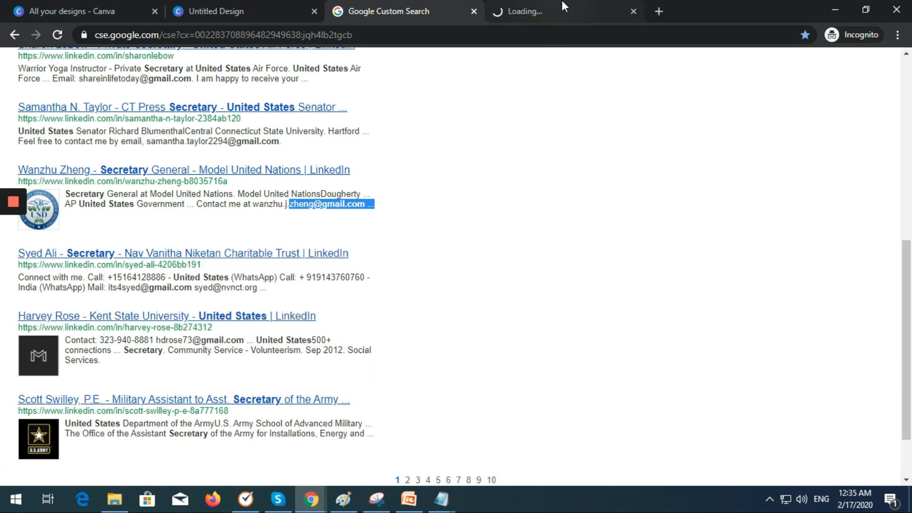
{"action": "left_click", "coordinate": [183, 253]}
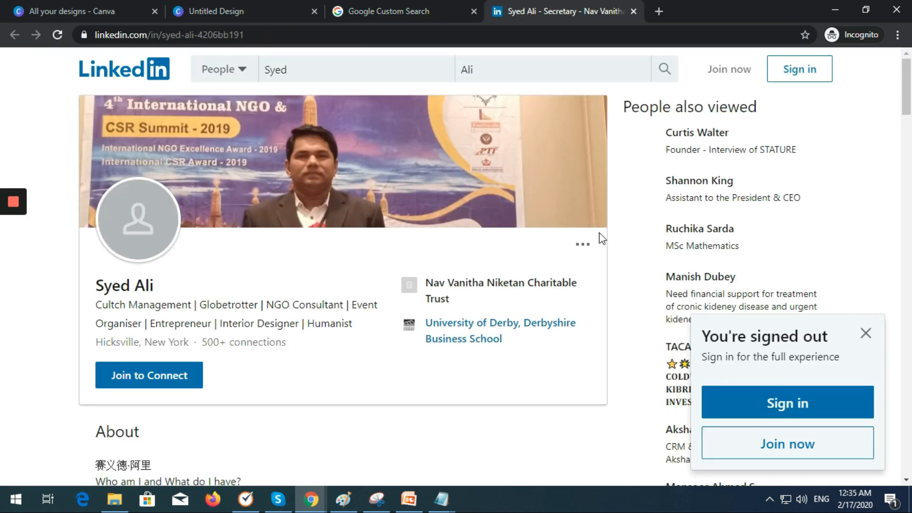
{"action": "scroll", "scroll_direction": "down", "scroll_amount": 3}
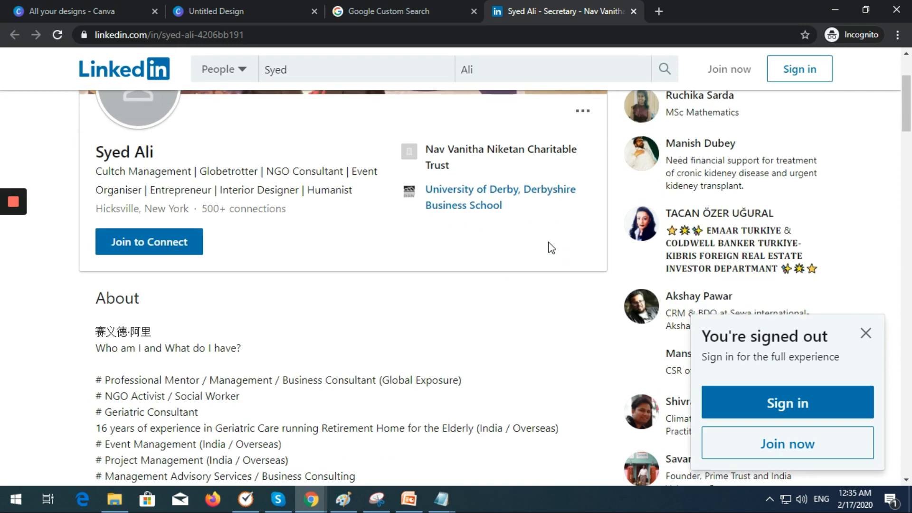
{"action": "scroll", "scroll_direction": "down", "scroll_amount": 3}
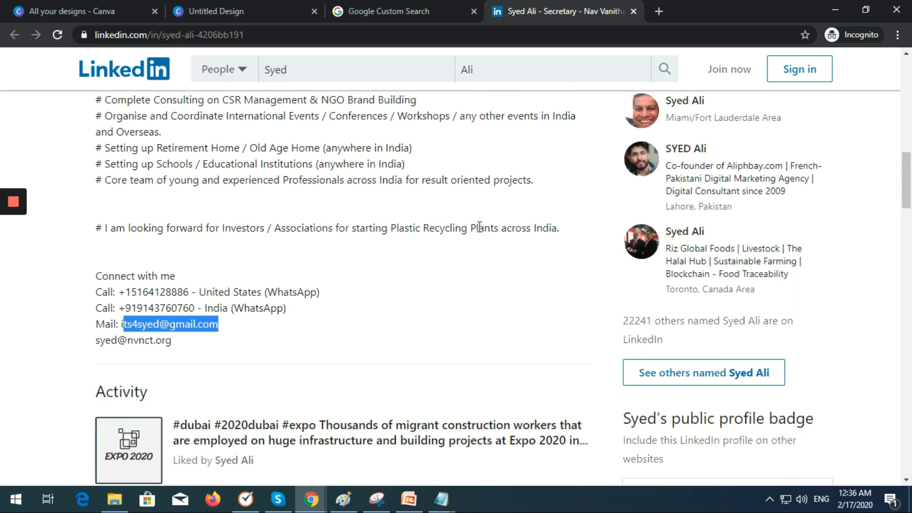
{"action": "left_click", "coordinate": [388, 11]}
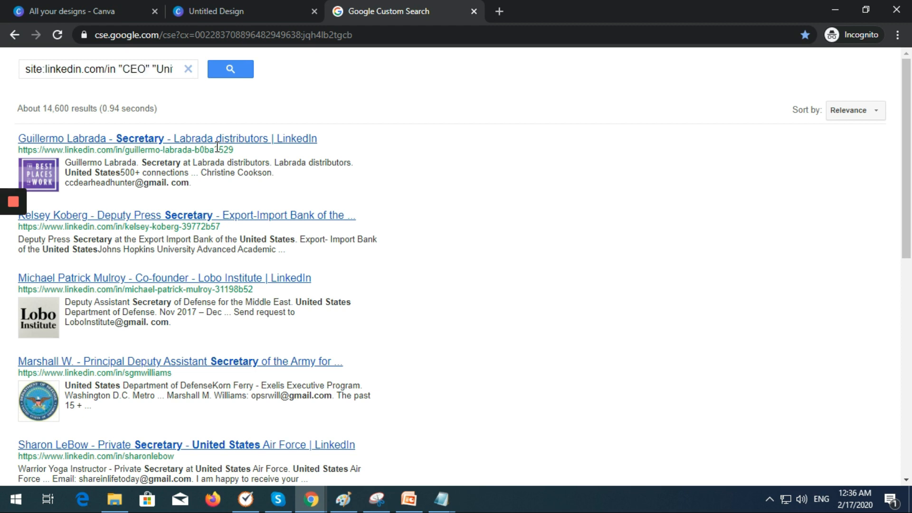
{"action": "type", "text": "linkedin.com/in \"CEO/Founder\""}
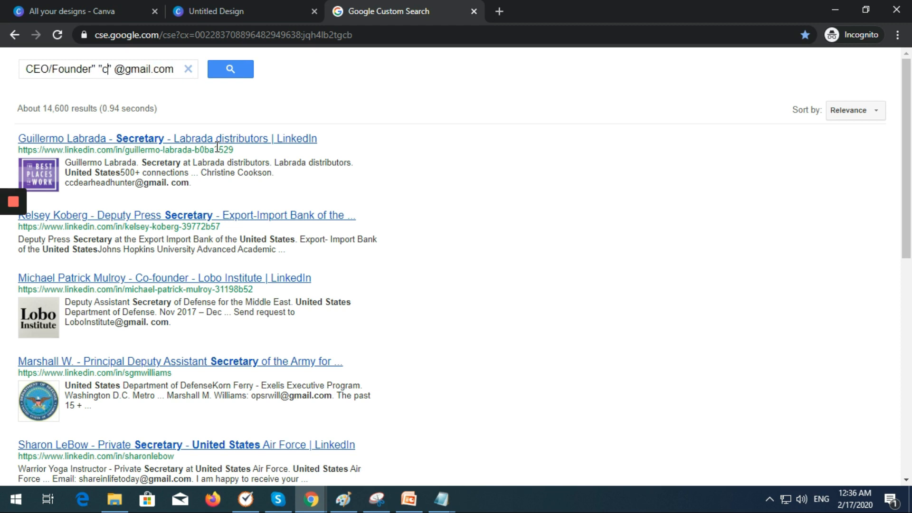
{"action": "type", "text": "anada"}
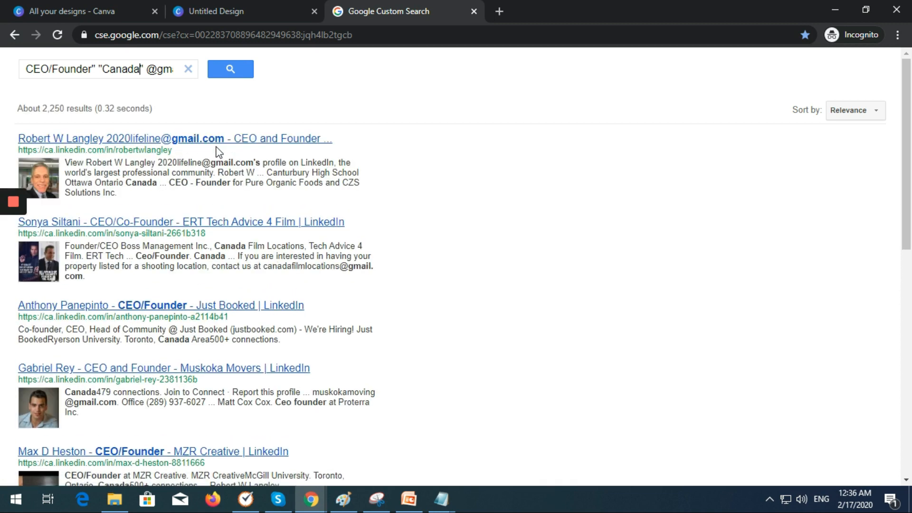
{"action": "mouse_move", "coordinate": [251, 143]}
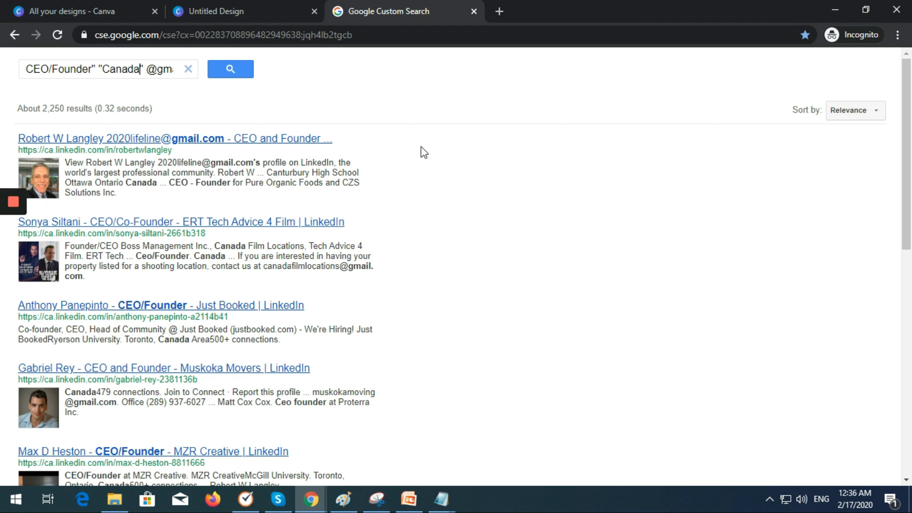
{"action": "mouse_move", "coordinate": [194, 143]}
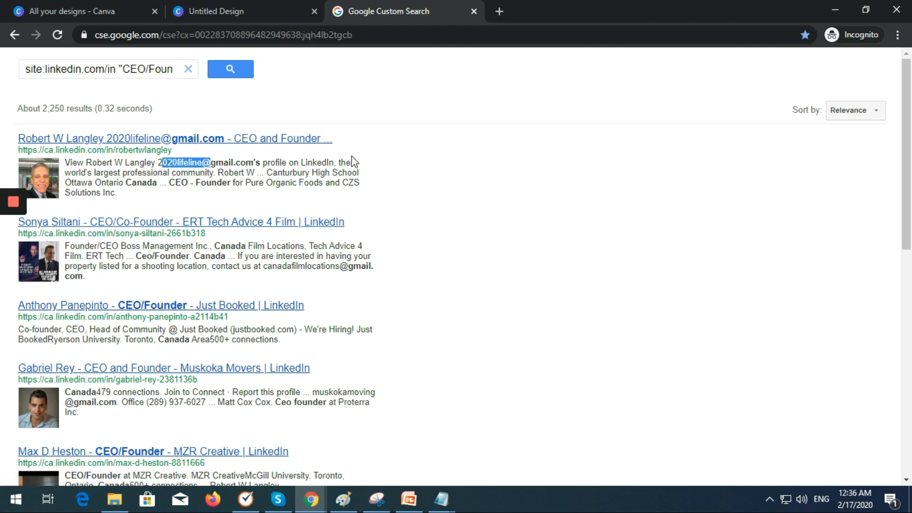
{"action": "scroll", "scroll_direction": "down", "scroll_amount": 3}
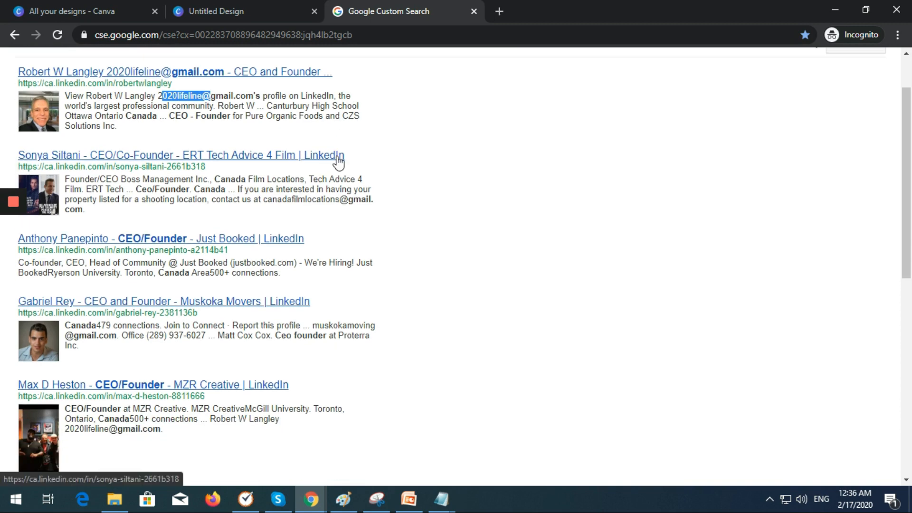
{"action": "scroll", "scroll_direction": "down", "scroll_amount": 3}
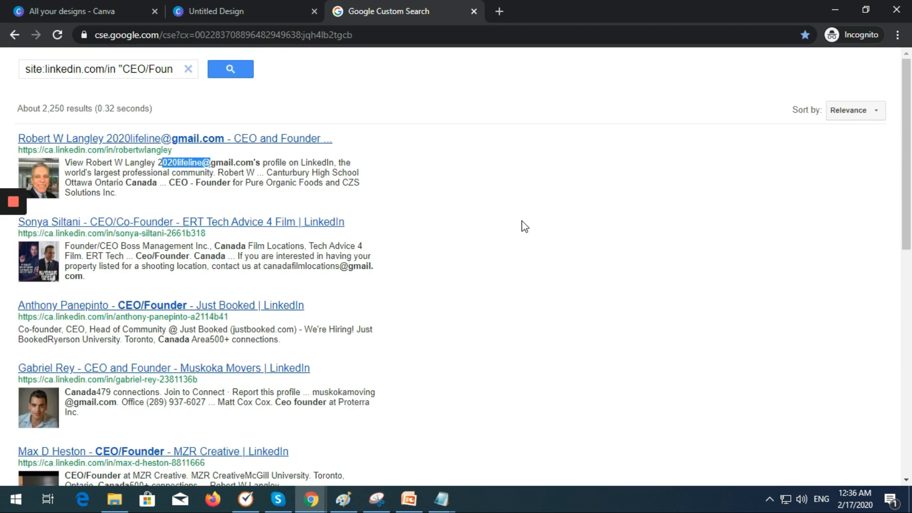
{"action": "scroll", "scroll_direction": "down", "scroll_amount": 3}
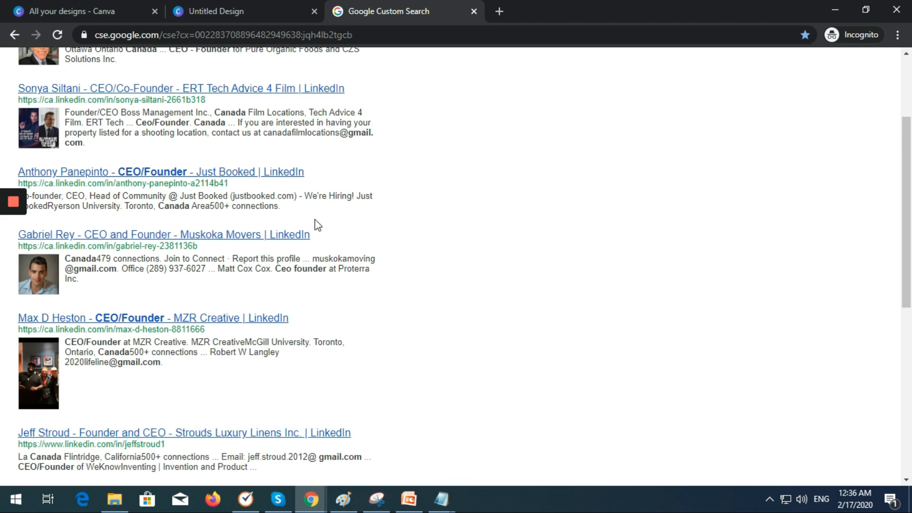
{"action": "scroll", "scroll_direction": "down", "scroll_amount": 3}
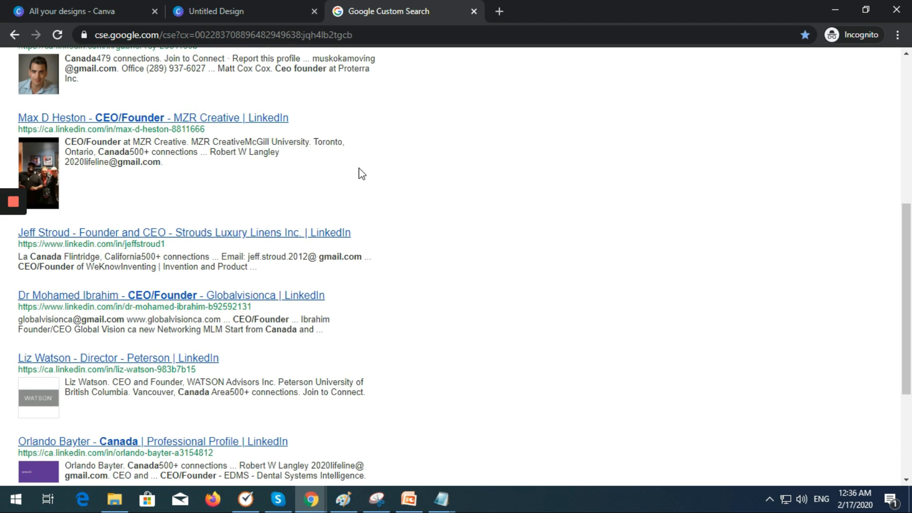
{"action": "mouse_move", "coordinate": [389, 167]}
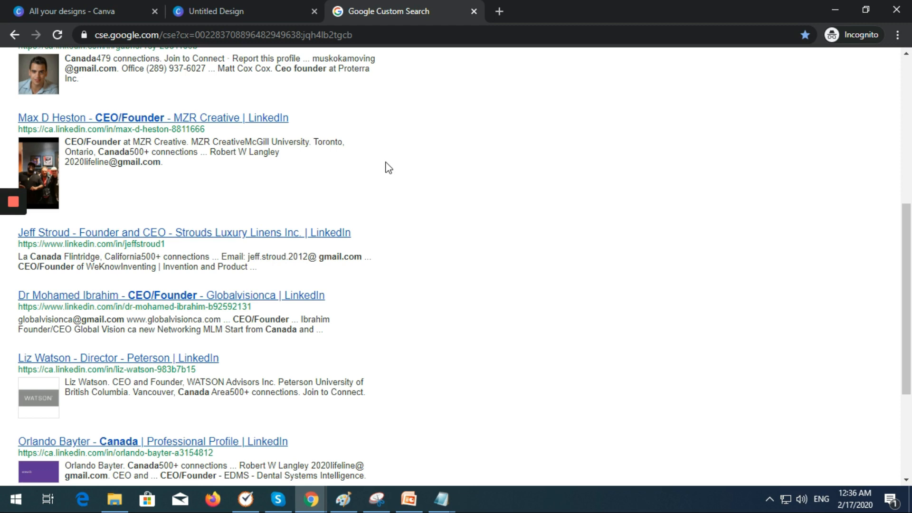
{"action": "scroll", "scroll_direction": "down", "scroll_amount": 3}
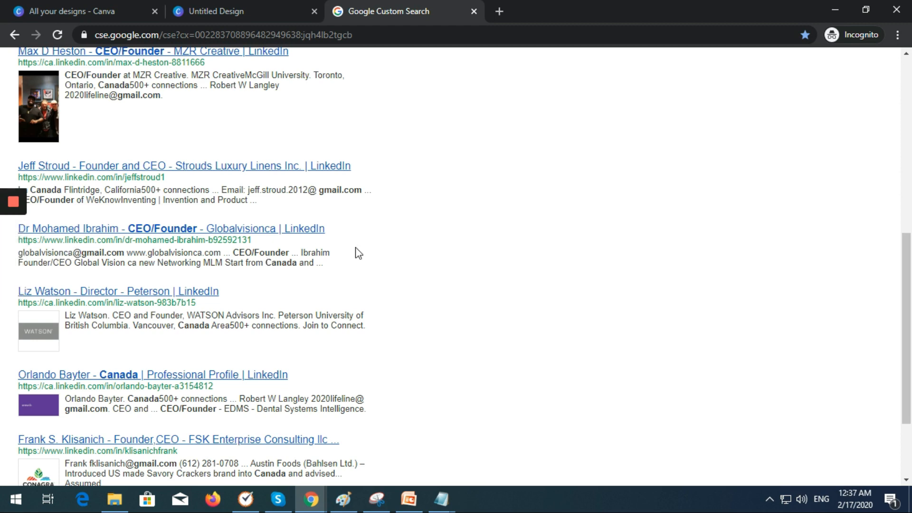
{"action": "scroll", "scroll_direction": "down", "scroll_amount": 3}
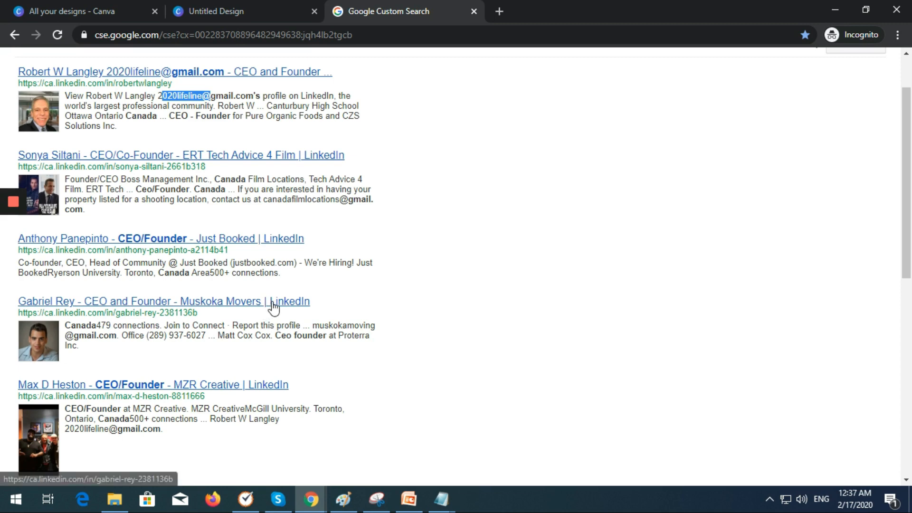
{"action": "left_click", "coordinate": [163, 301]}
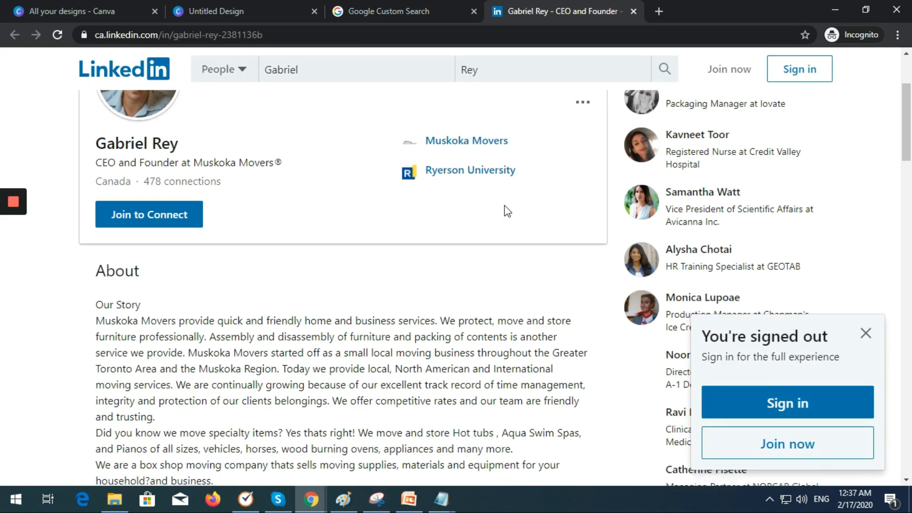
{"action": "scroll", "scroll_direction": "down", "scroll_amount": 3}
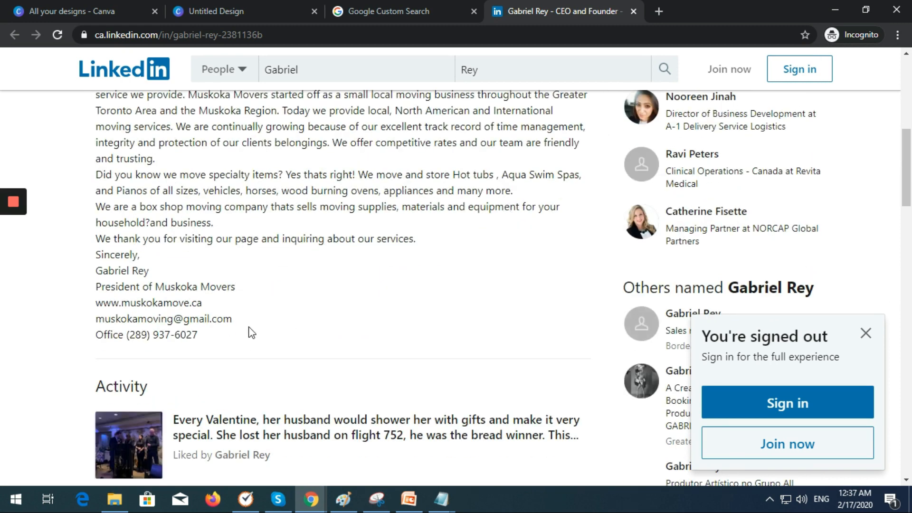
{"action": "left_click", "coordinate": [866, 334]}
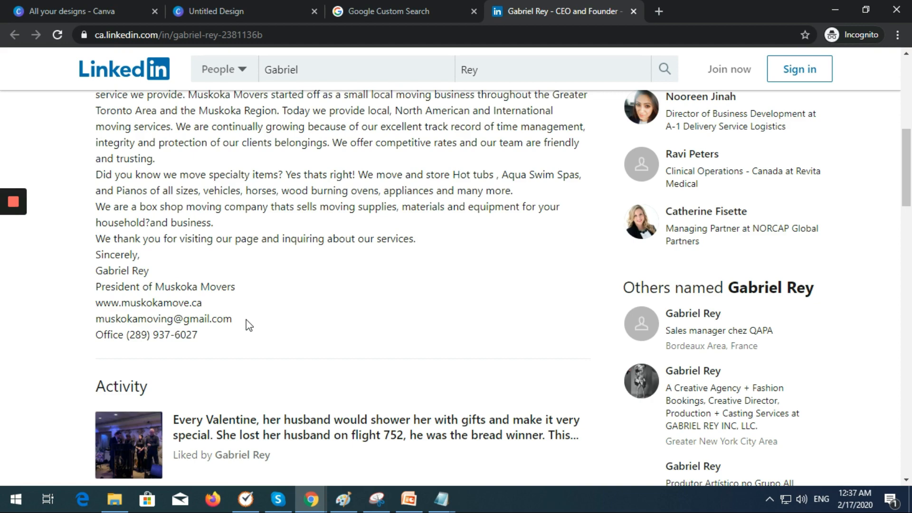
{"action": "scroll", "scroll_direction": "up", "scroll_amount": 3}
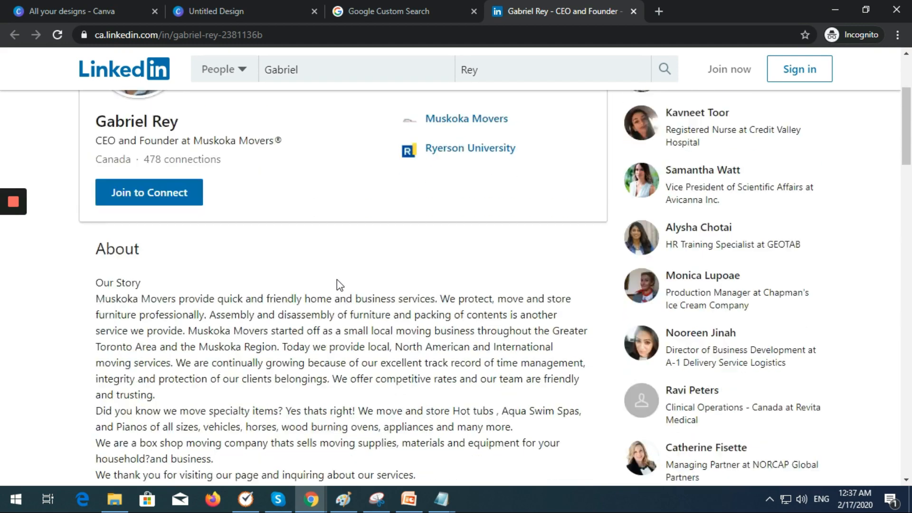
{"action": "scroll", "scroll_direction": "down", "scroll_amount": 3}
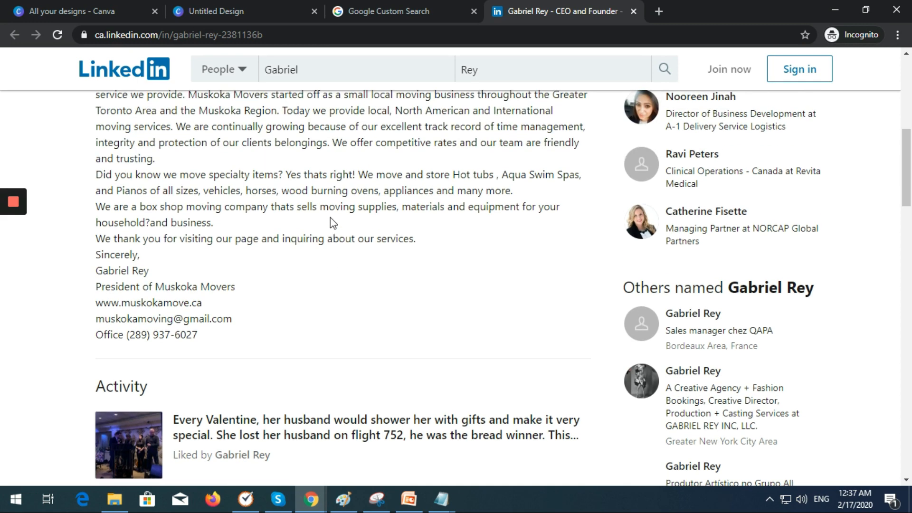
{"action": "scroll", "scroll_direction": "up", "scroll_amount": 3}
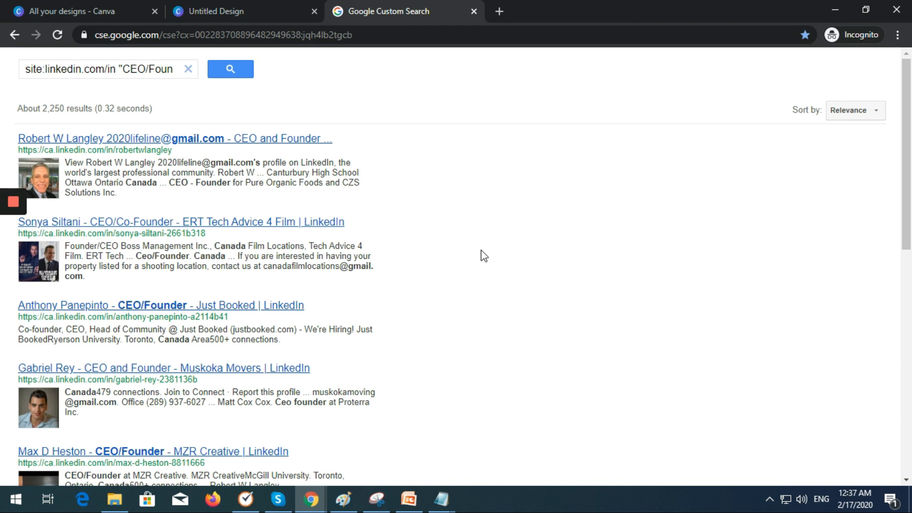
{"action": "mouse_move", "coordinate": [477, 259]}
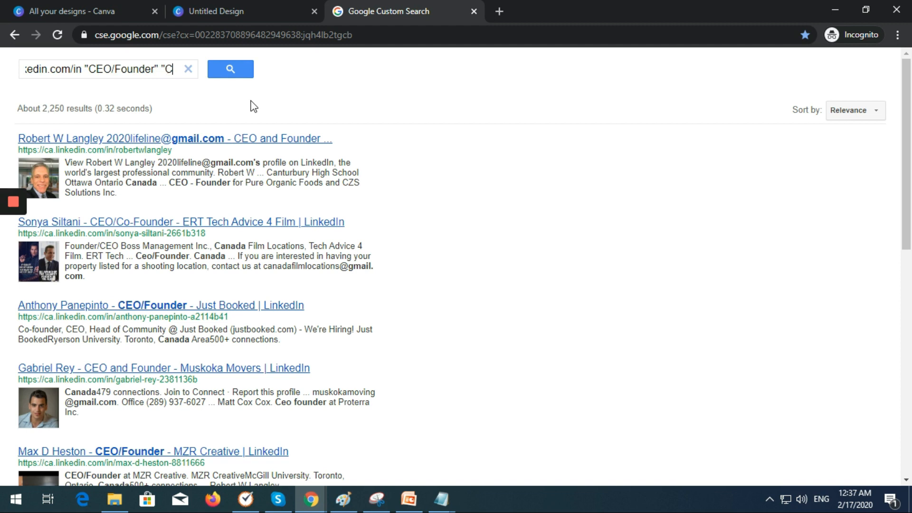
{"action": "type", "text": "anada\" @gr"}
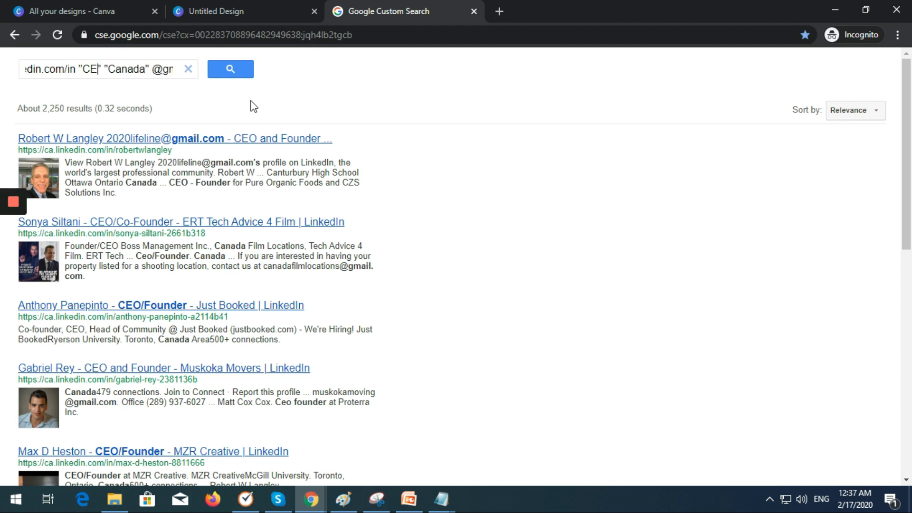
{"action": "type", "text": "@gmail"}
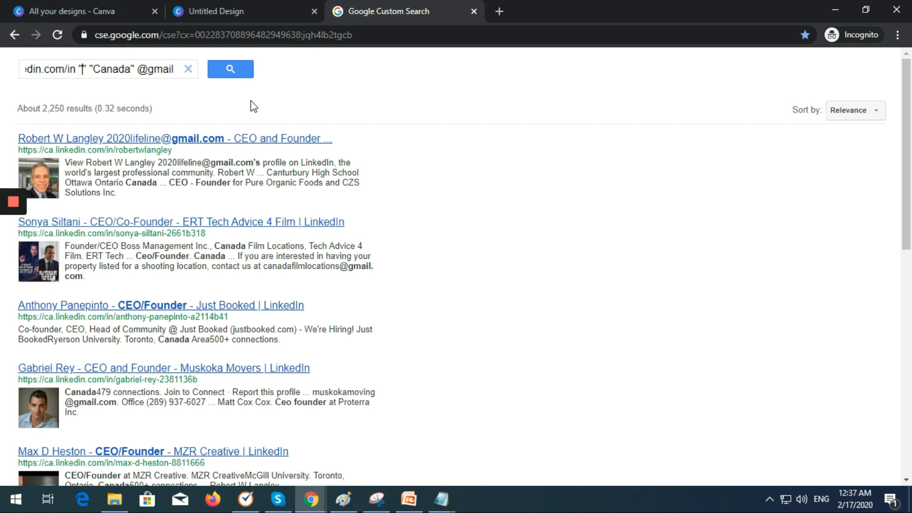
{"action": "key", "text": "Backspace"}
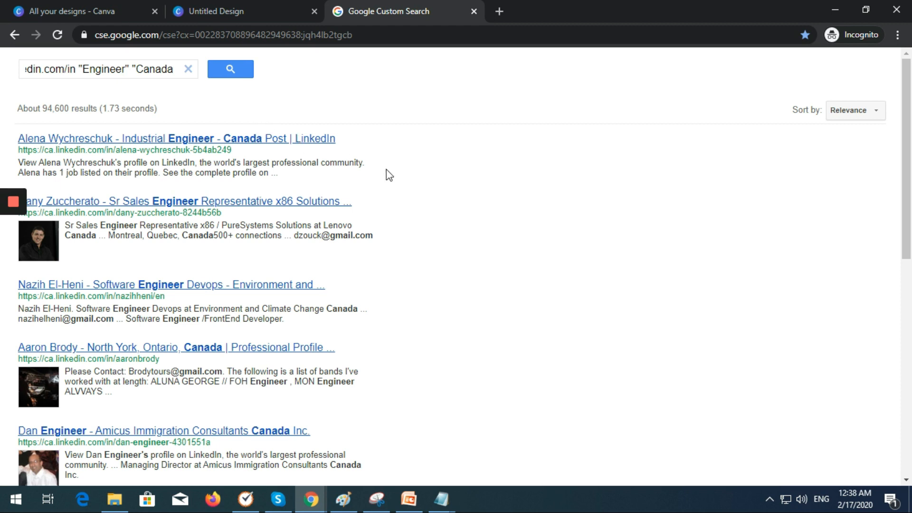
{"action": "mouse_move", "coordinate": [459, 163]}
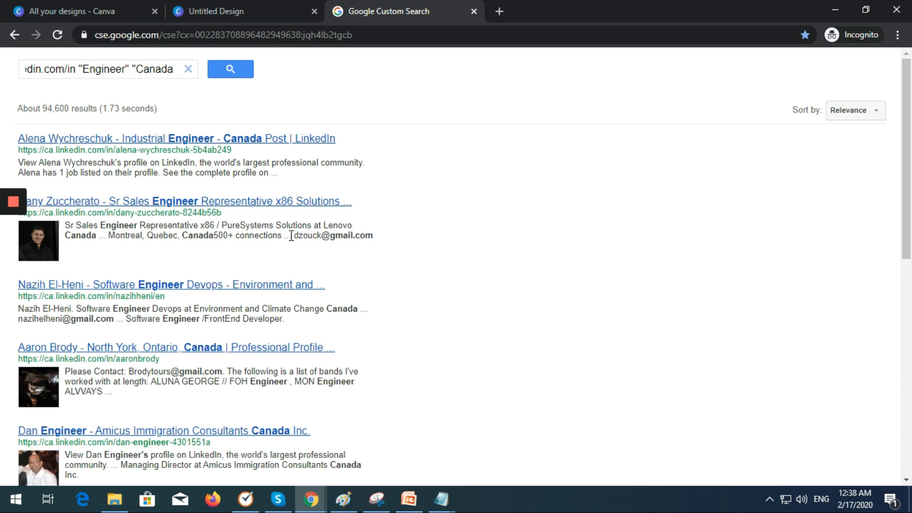
{"action": "mouse_move", "coordinate": [292, 235]}
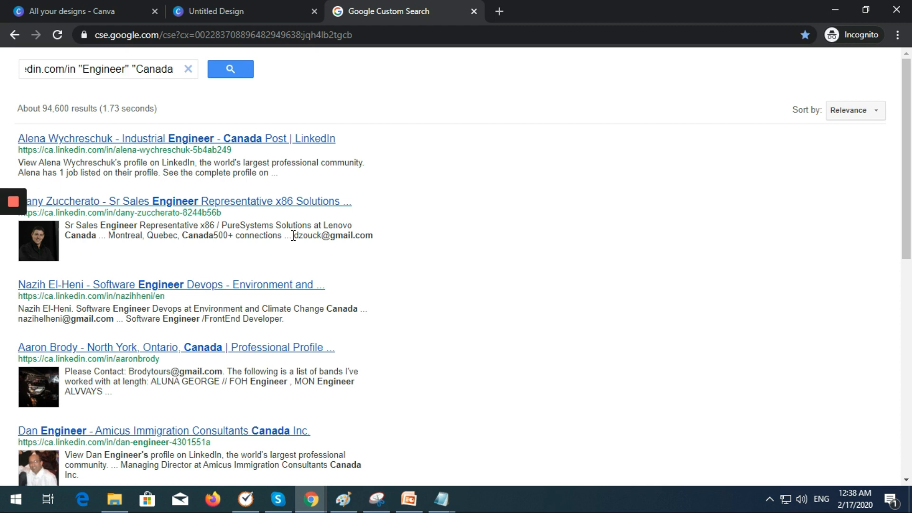
{"action": "double_click", "coordinate": [332, 235]}
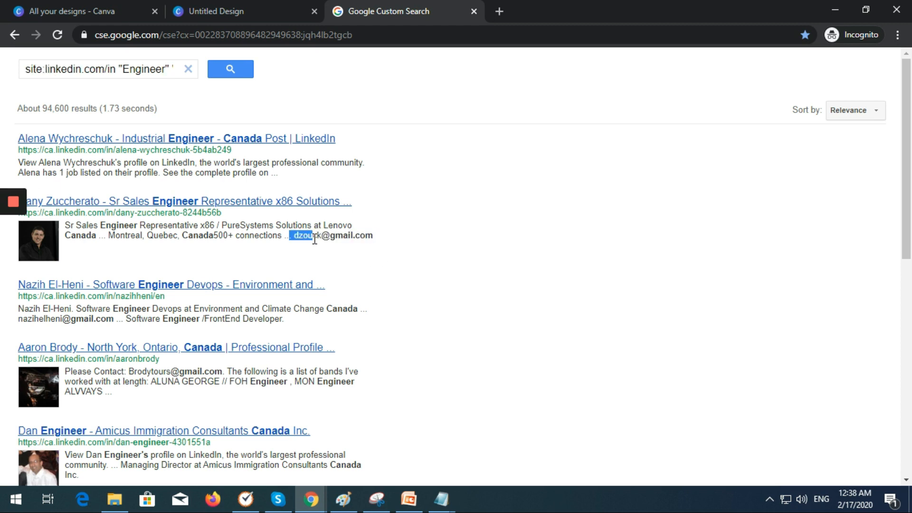
{"action": "scroll", "scroll_direction": "down", "scroll_amount": 3}
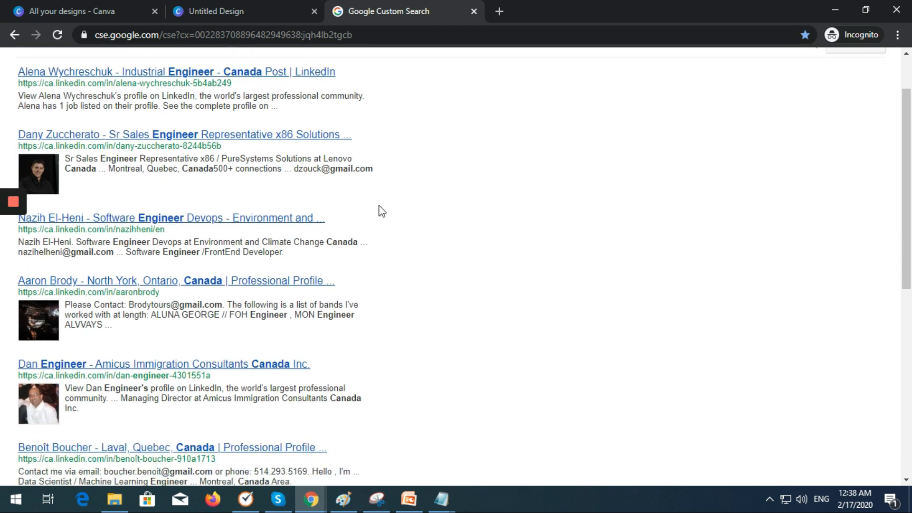
{"action": "scroll", "scroll_direction": "down", "scroll_amount": 3}
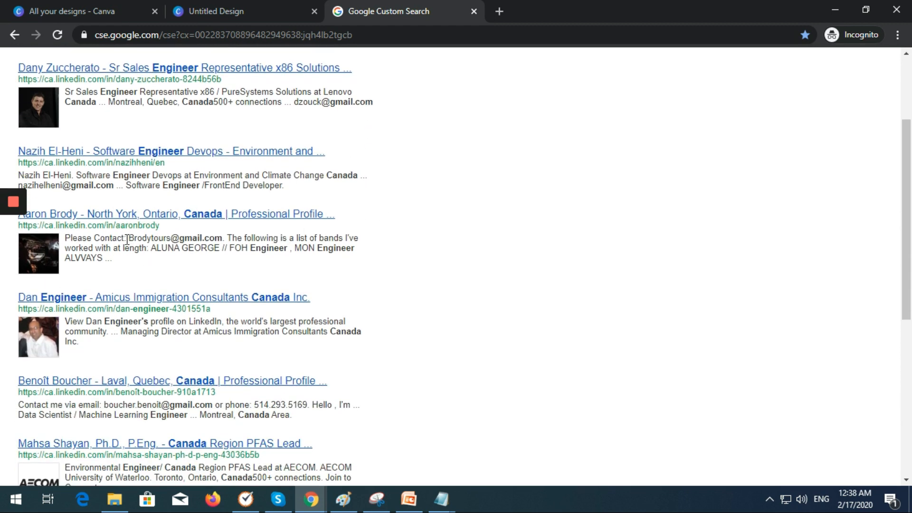
{"action": "double_click", "coordinate": [174, 237]}
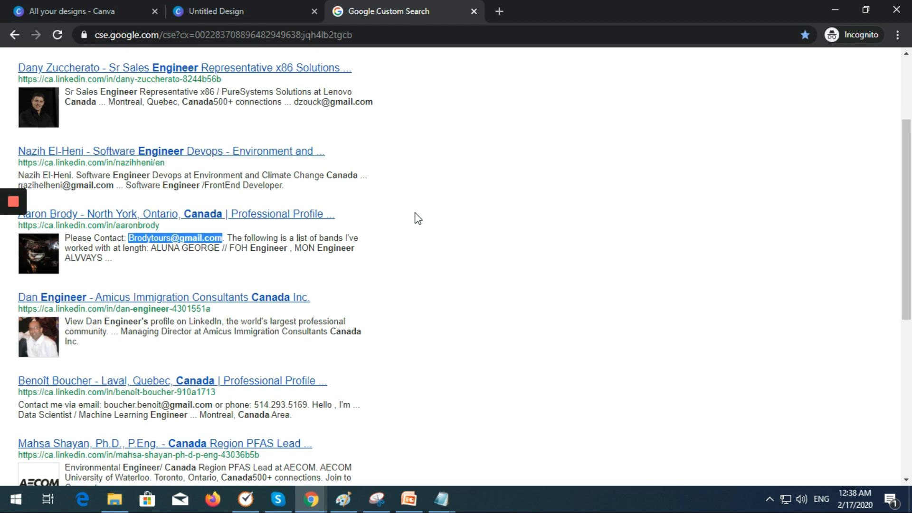
{"action": "scroll", "scroll_direction": "down", "scroll_amount": 3}
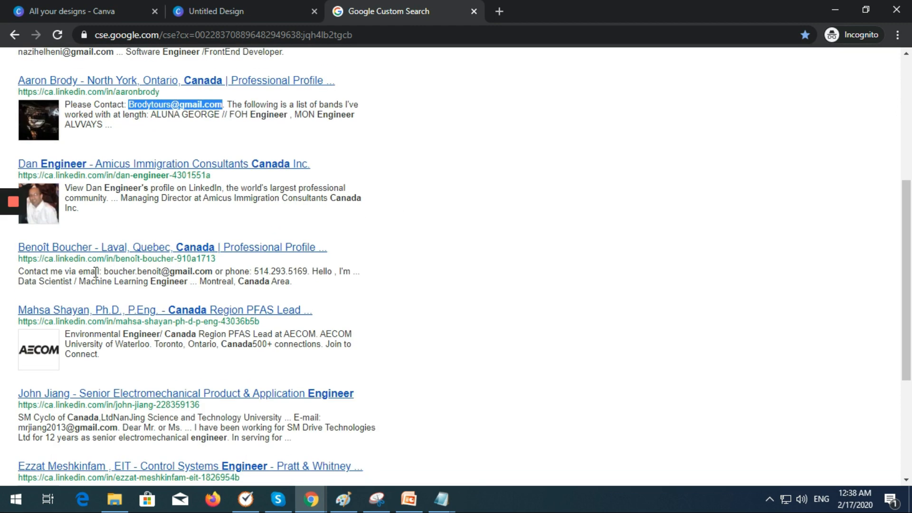
{"action": "scroll", "scroll_direction": "down", "scroll_amount": 3}
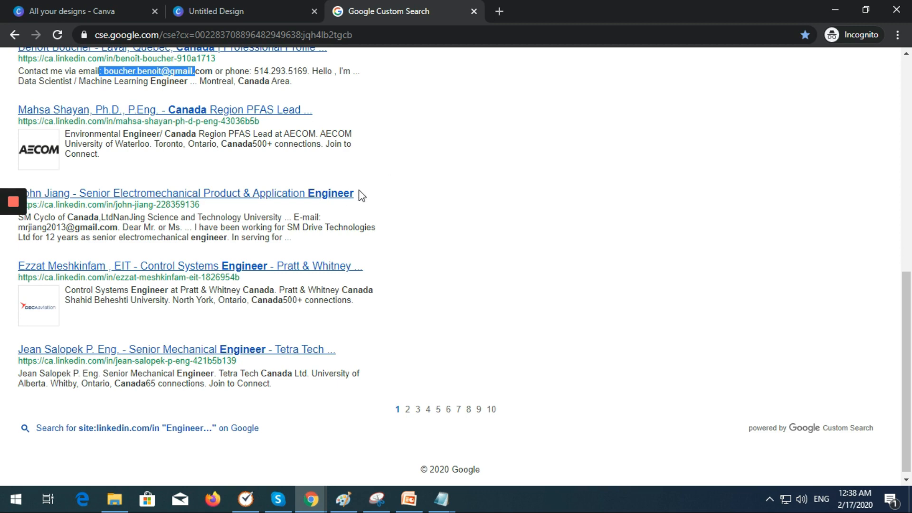
{"action": "scroll", "scroll_direction": "up", "scroll_amount": 3}
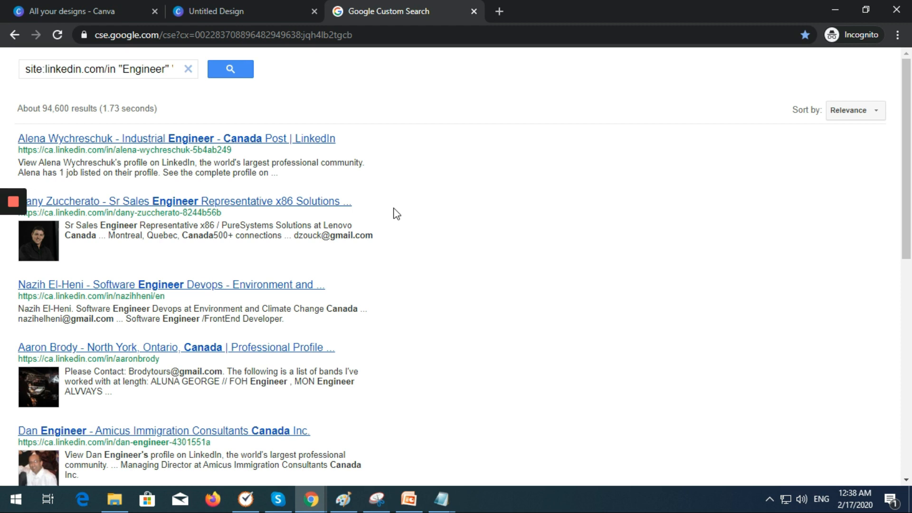
{"action": "mouse_move", "coordinate": [416, 234]}
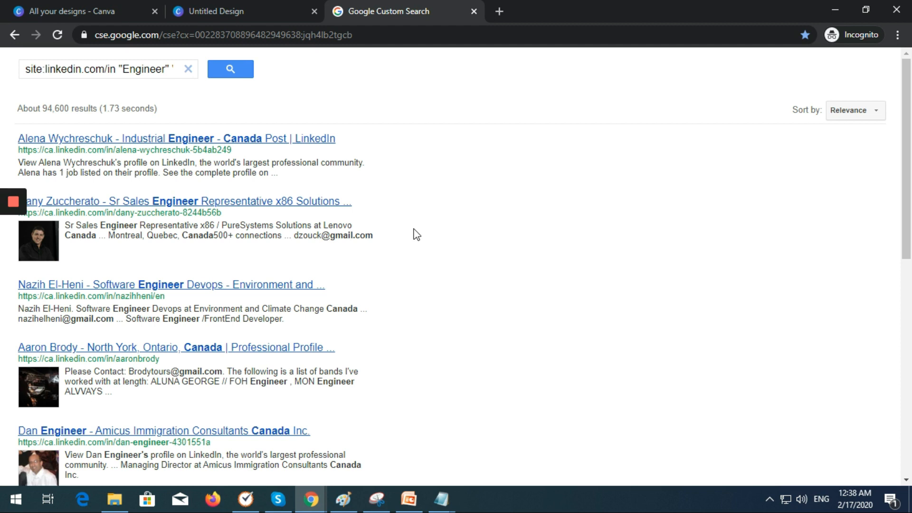
{"action": "mouse_move", "coordinate": [134, 373]}
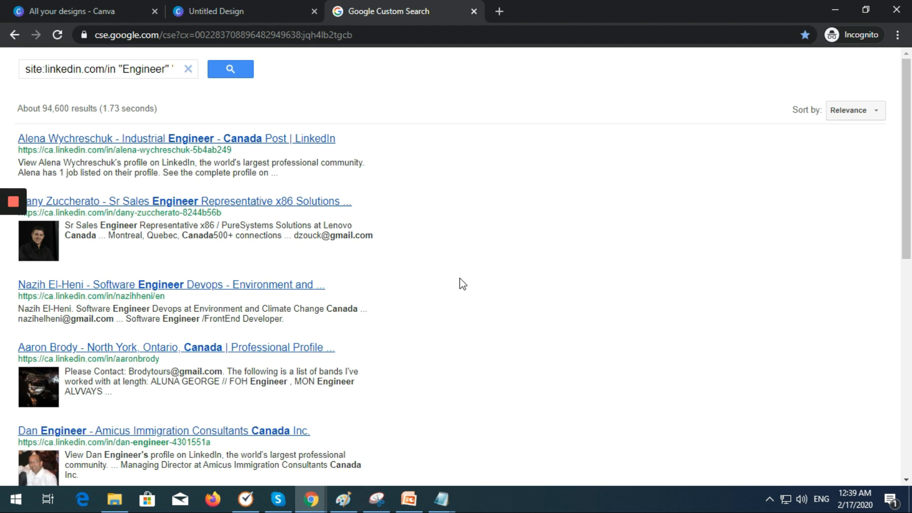
{"action": "mouse_move", "coordinate": [532, 212]}
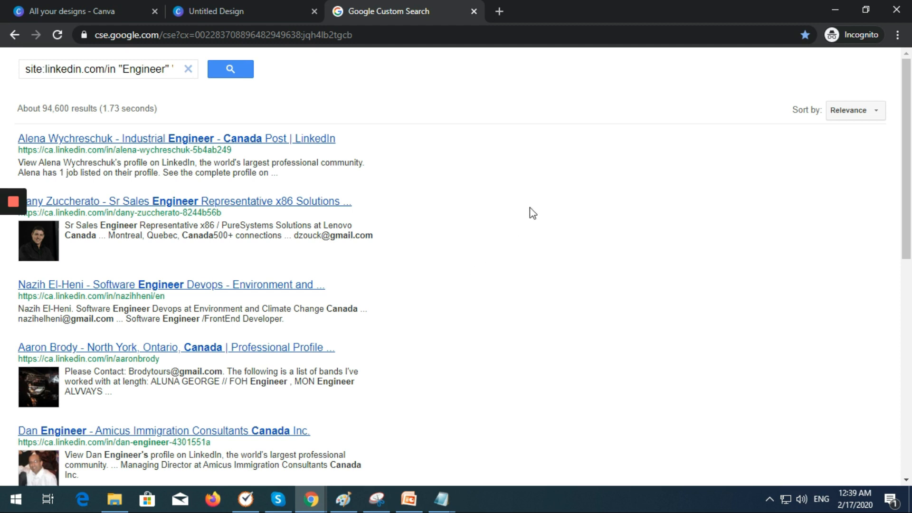
{"action": "mouse_move", "coordinate": [443, 500]}
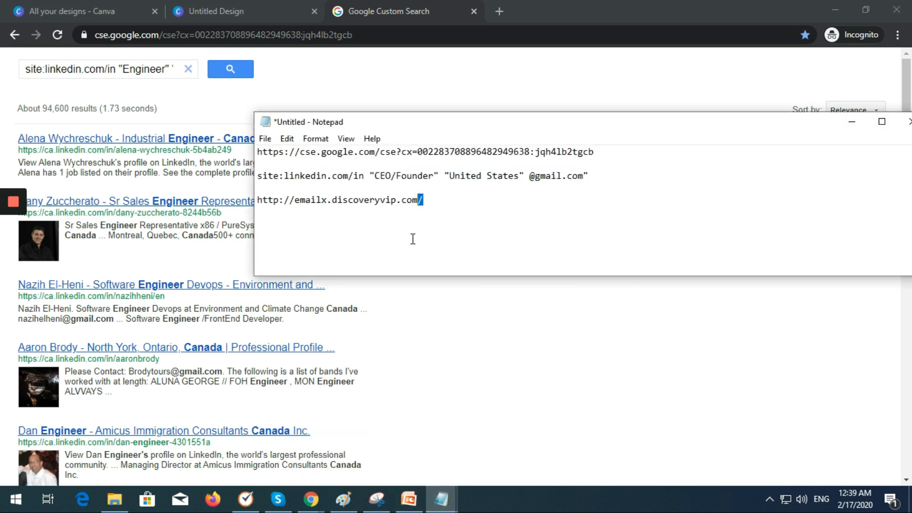
Step: Open the emailx.discoveryvip.com Email Extractor from the notes in a new tab
{"action": "triple_click", "coordinate": [339, 199]}
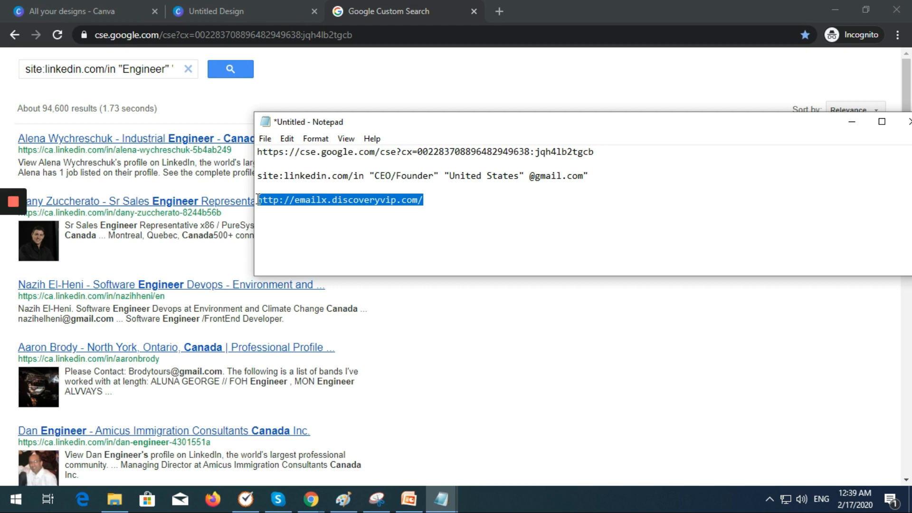
{"action": "mouse_move", "coordinate": [503, 71]}
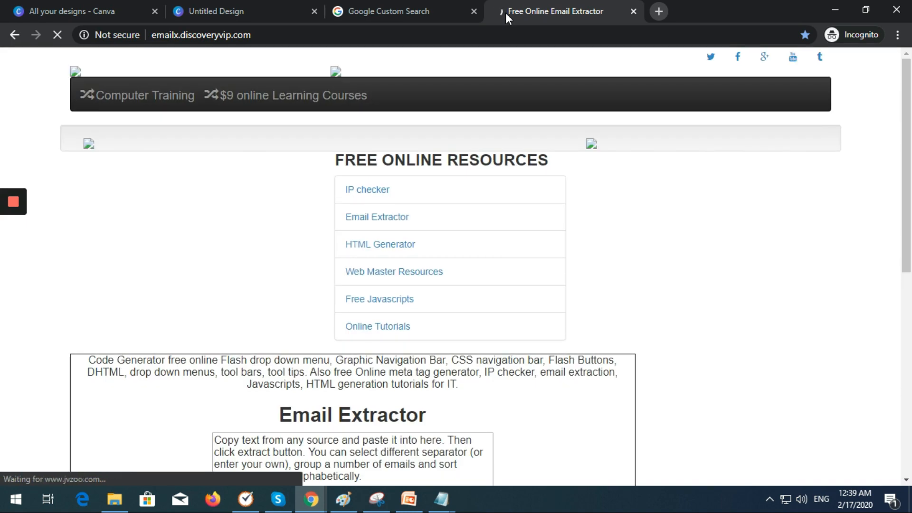
{"action": "scroll", "scroll_direction": "down", "scroll_amount": 3}
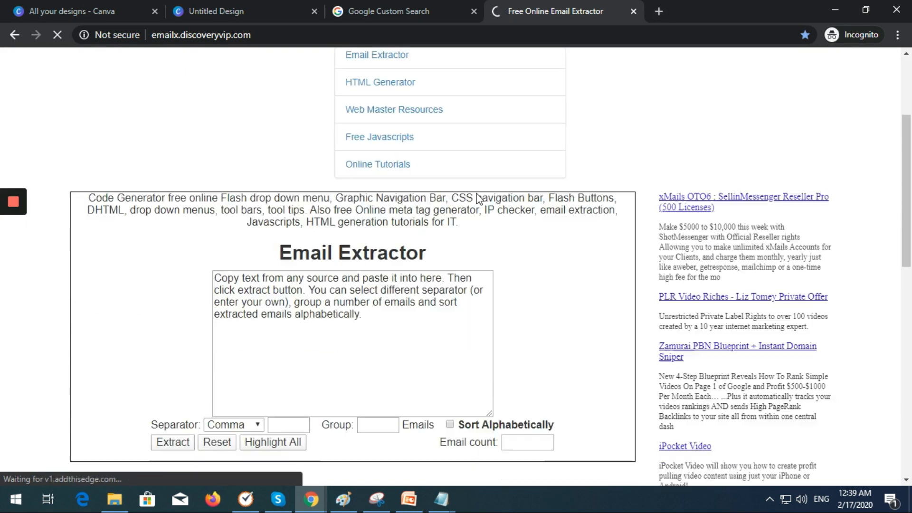
{"action": "left_click", "coordinate": [386, 11]}
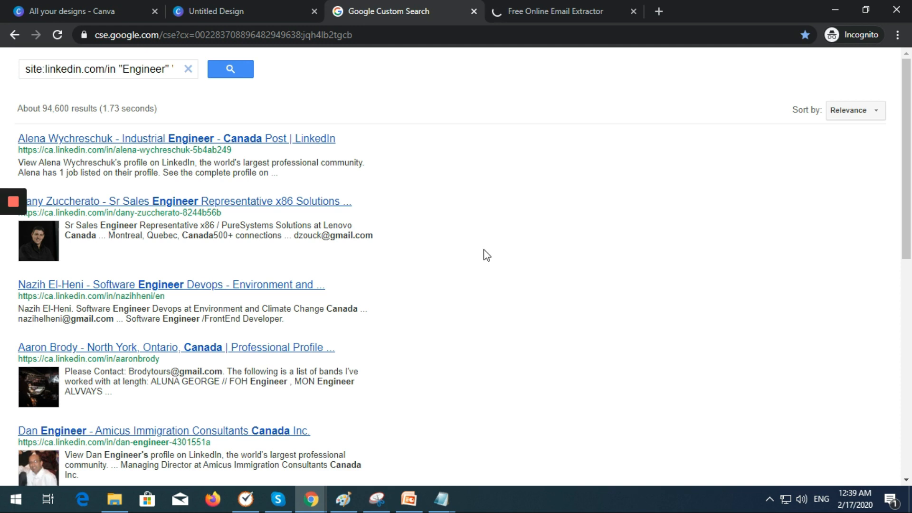
{"action": "mouse_move", "coordinate": [477, 259]}
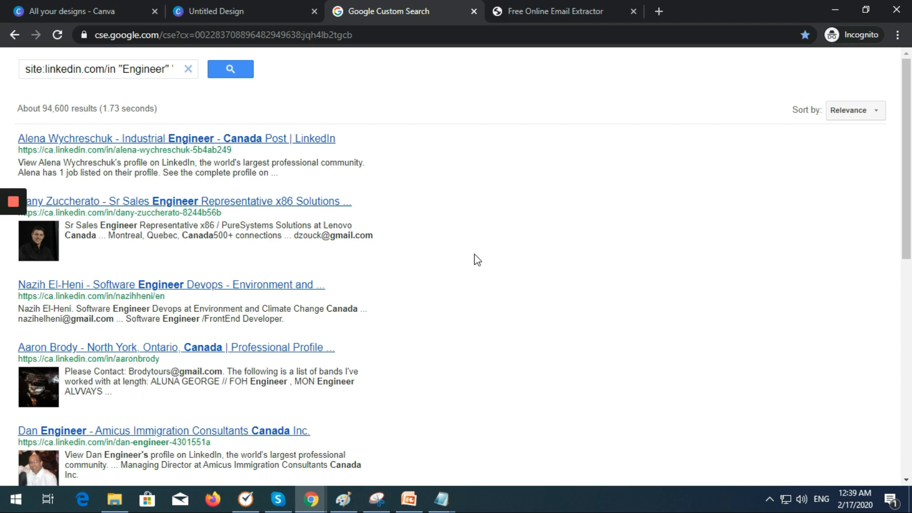
Step: Copy the Engineer-in-Canada results into Email Extractor and extract the five Gmail addresses
{"action": "scroll", "scroll_direction": "down", "scroll_amount": 3}
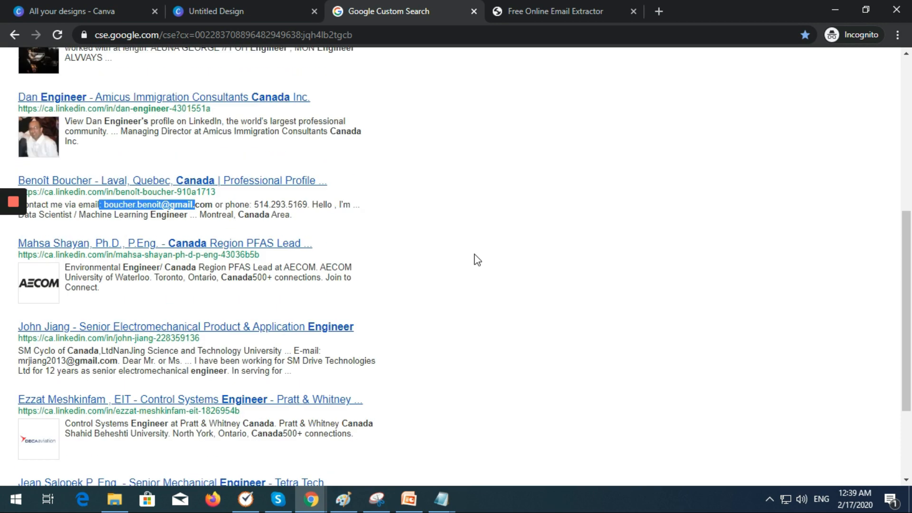
{"action": "scroll", "scroll_direction": "down", "scroll_amount": 3}
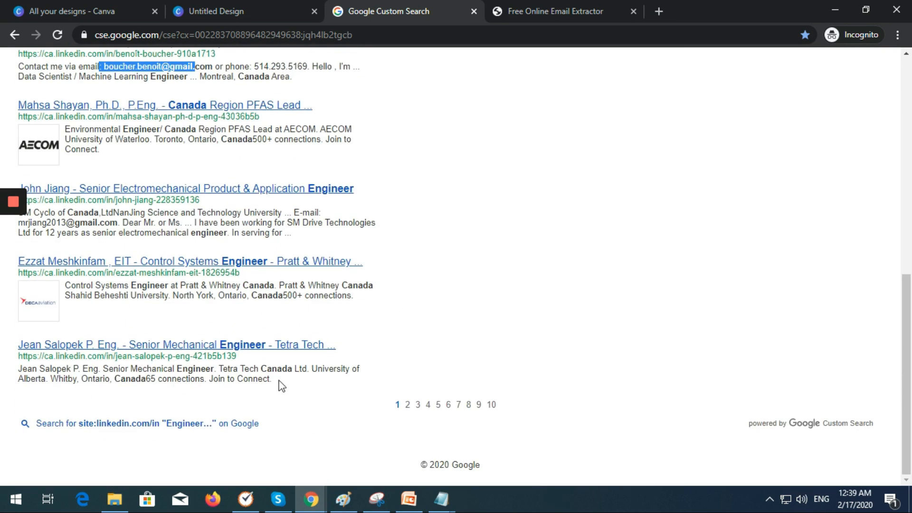
{"action": "left_click_drag", "start_coordinate": [58, 204], "coordinate": [281, 384]}
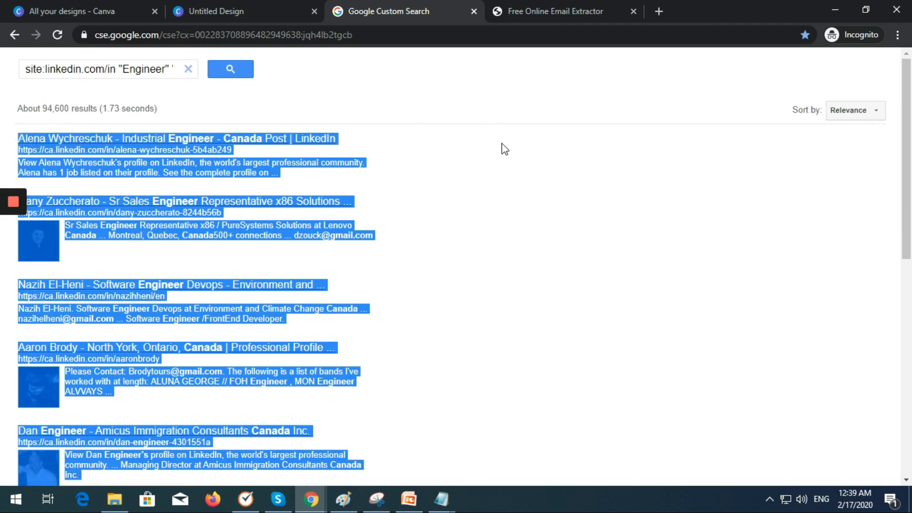
{"action": "mouse_move", "coordinate": [559, 10]}
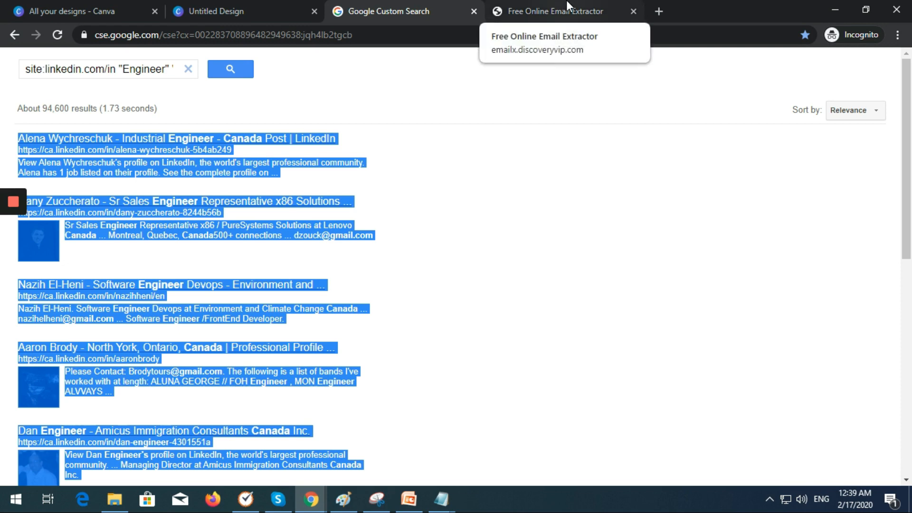
{"action": "left_click", "coordinate": [555, 11]}
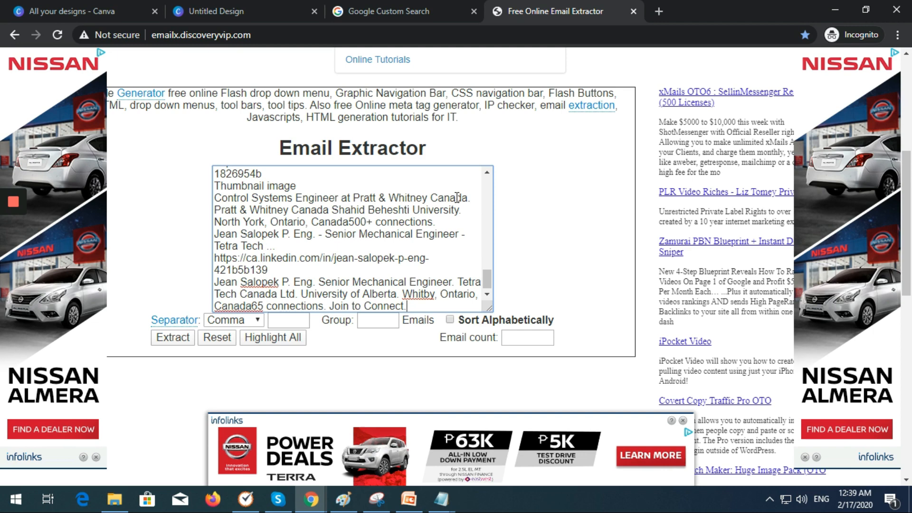
{"action": "left_click", "coordinate": [172, 337]}
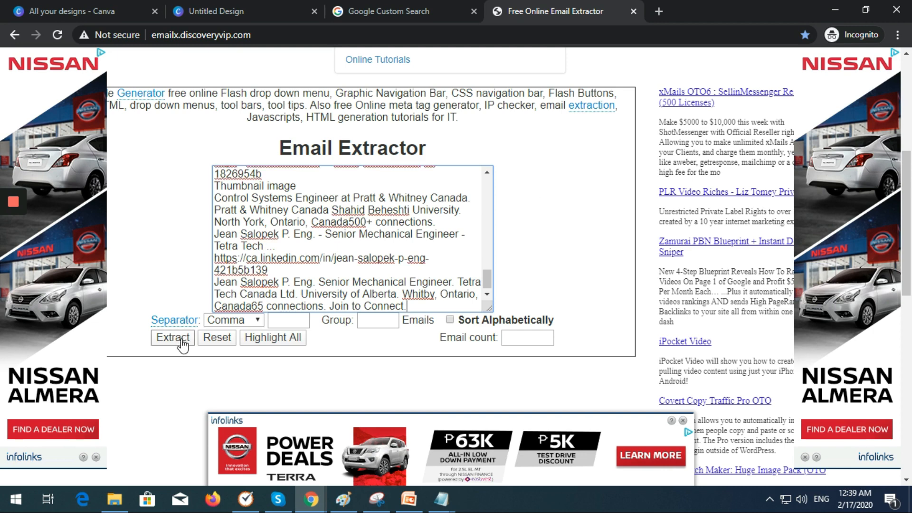
{"action": "left_click", "coordinate": [172, 337]}
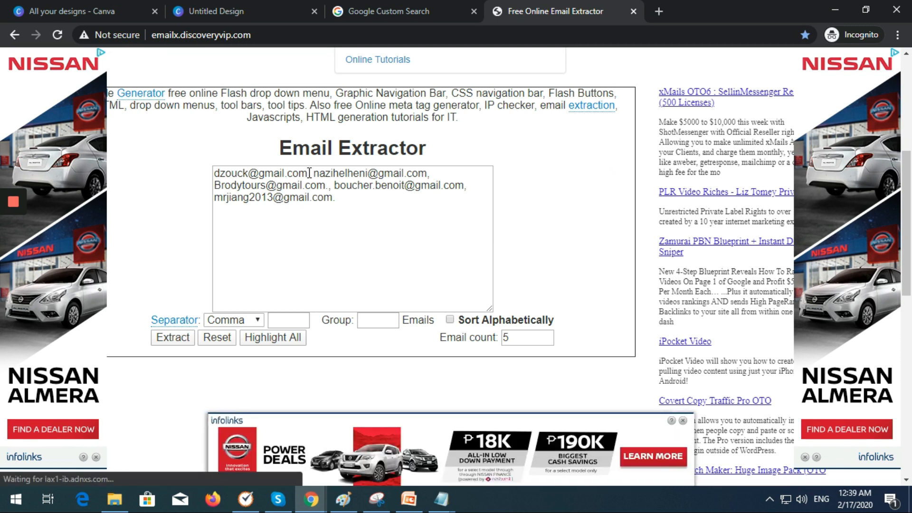
{"action": "double_click", "coordinate": [259, 173]}
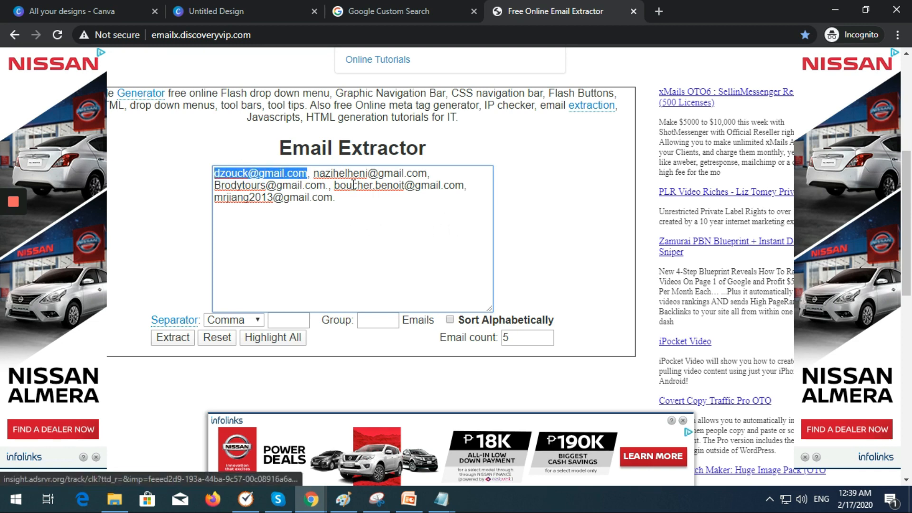
{"action": "left_click", "coordinate": [352, 218]}
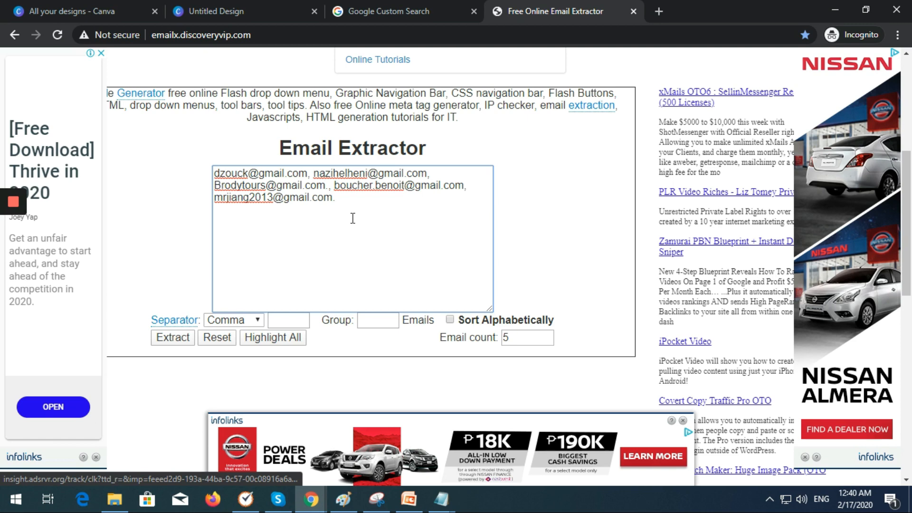
{"action": "left_click", "coordinate": [399, 11]}
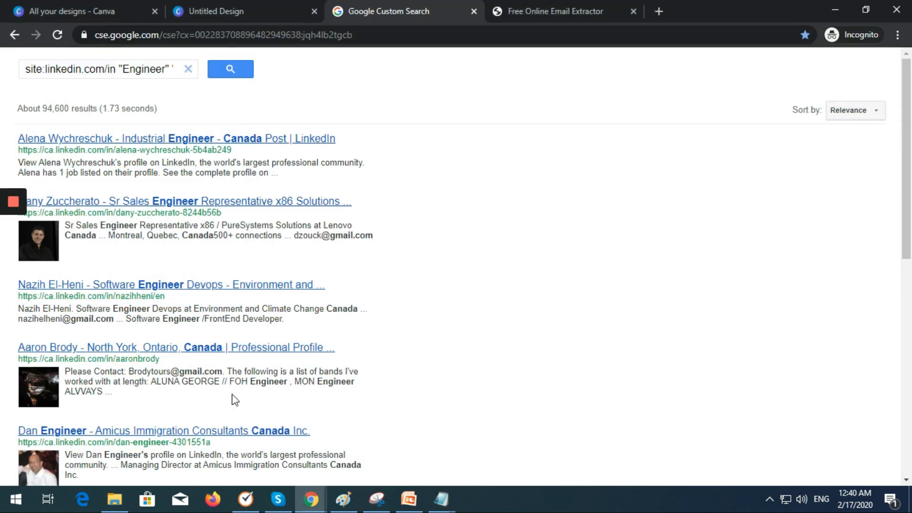
{"action": "scroll", "scroll_direction": "down", "scroll_amount": 3}
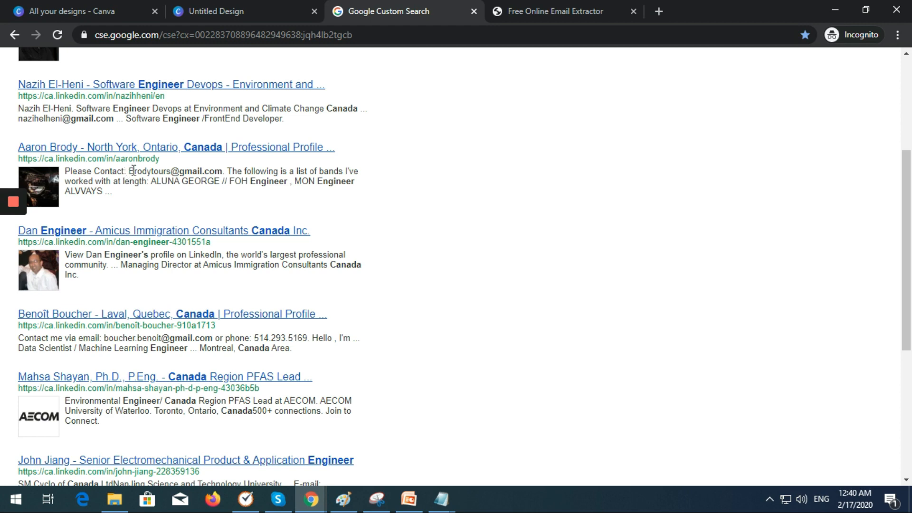
{"action": "double_click", "coordinate": [174, 171]}
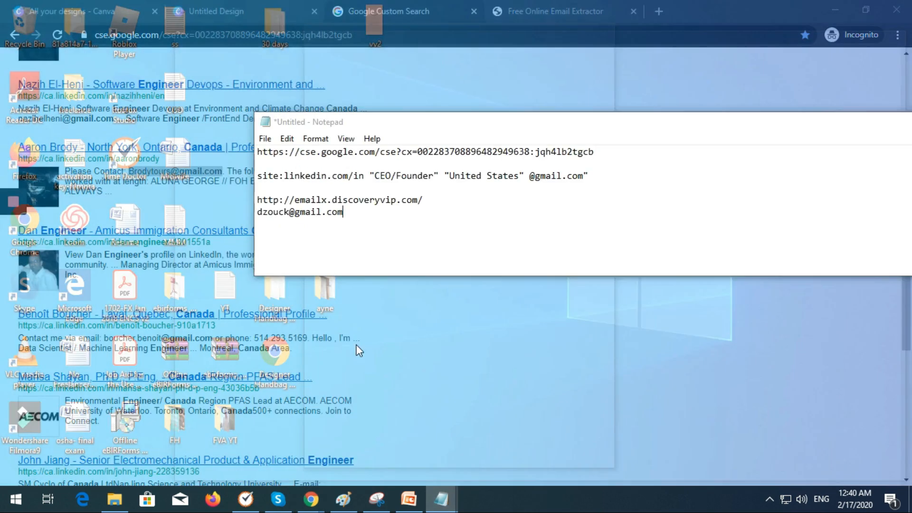
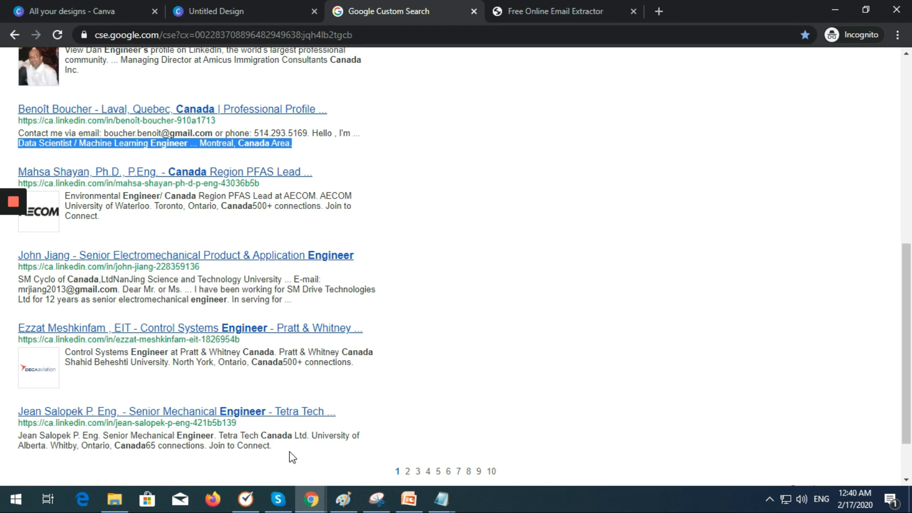
{"action": "scroll", "scroll_direction": "up", "scroll_amount": 3}
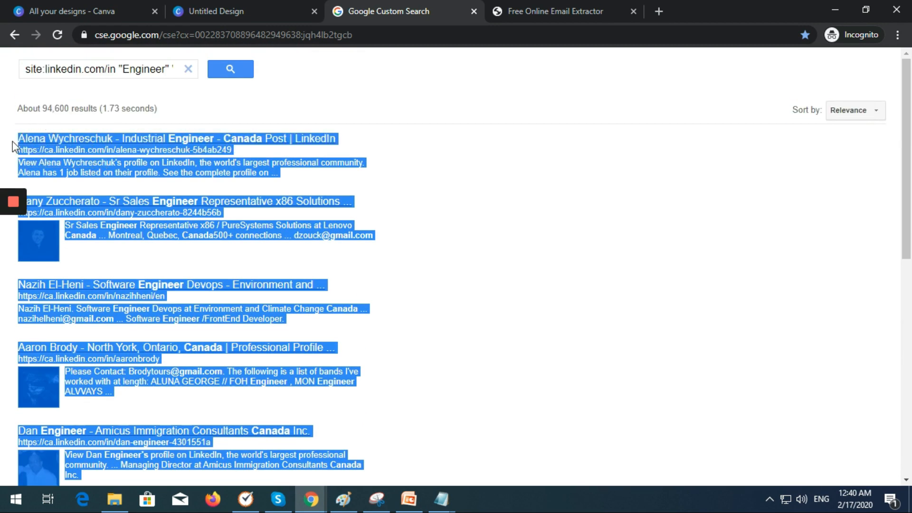
Step: Paste the comma-separated list of all five extracted Gmail addresses into Notepad
{"action": "left_click", "coordinate": [547, 11]}
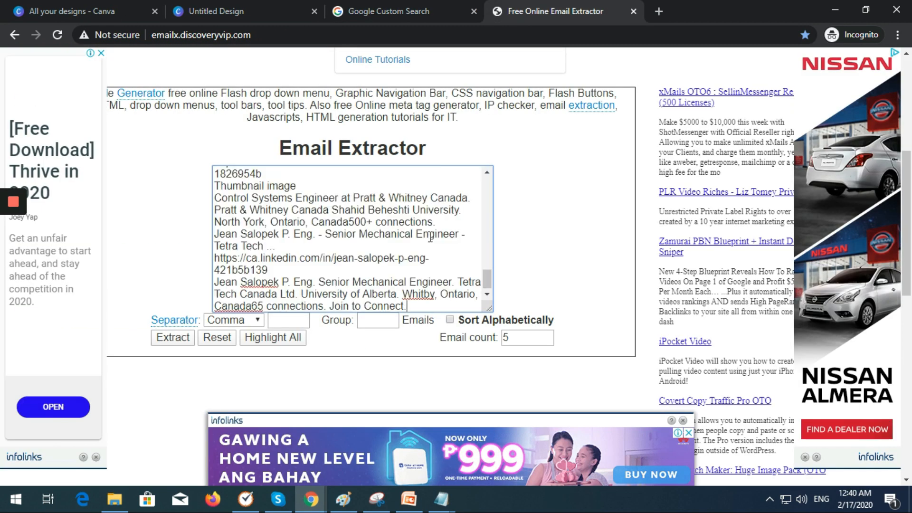
{"action": "left_click", "coordinate": [172, 338]}
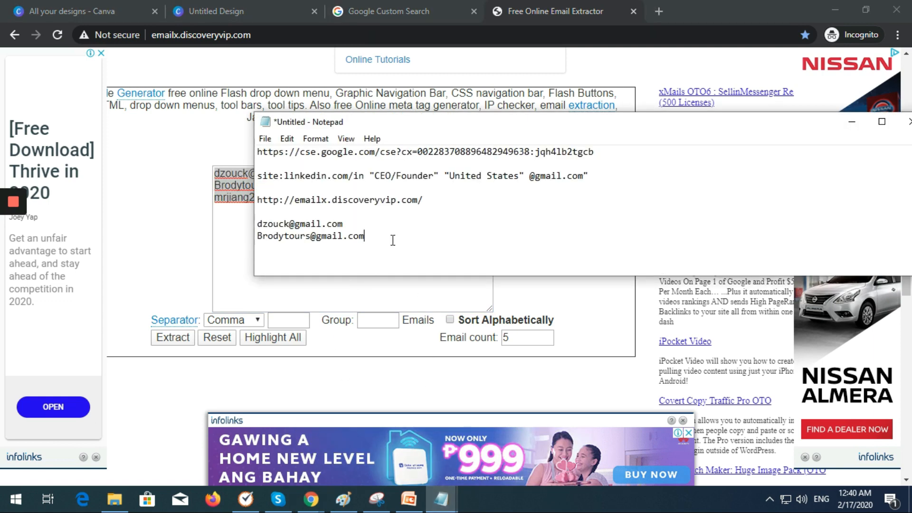
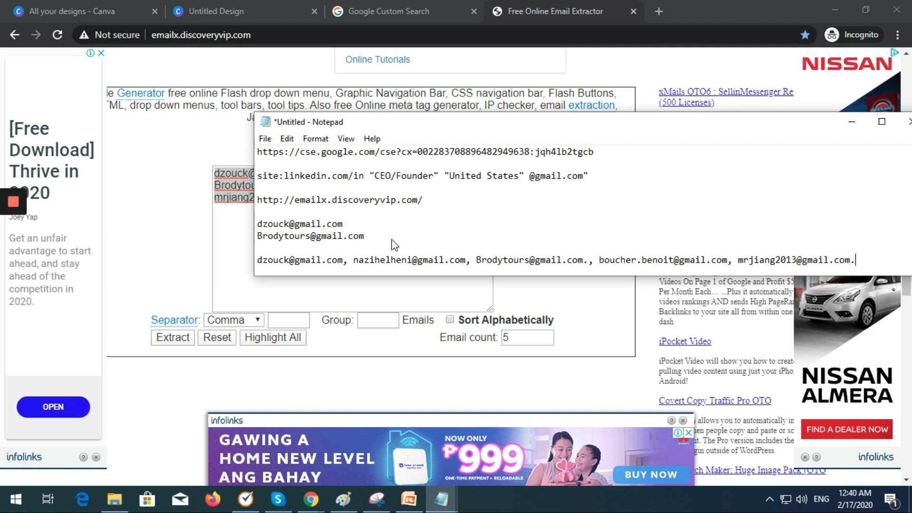
{"action": "mouse_move", "coordinate": [181, 172]}
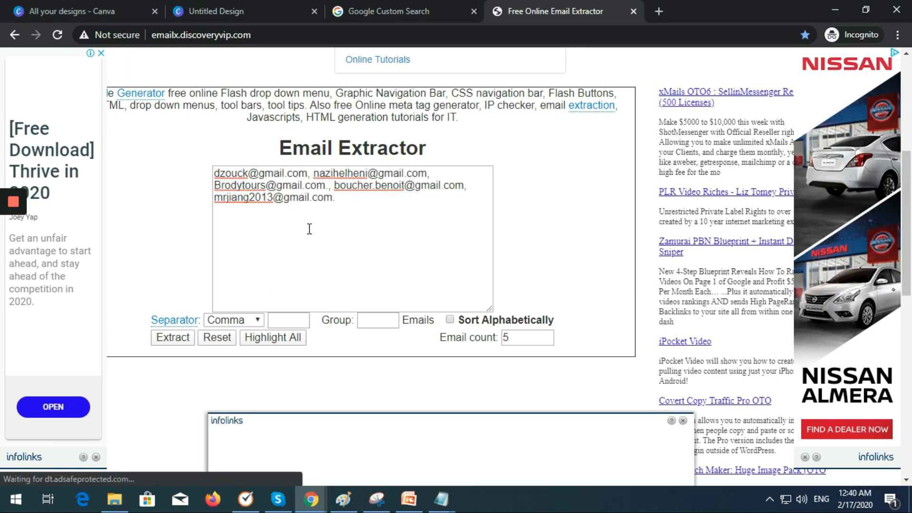
Step: Bring back the Engineer-in-Canada results and deselect the page text
{"action": "left_click", "coordinate": [388, 10]}
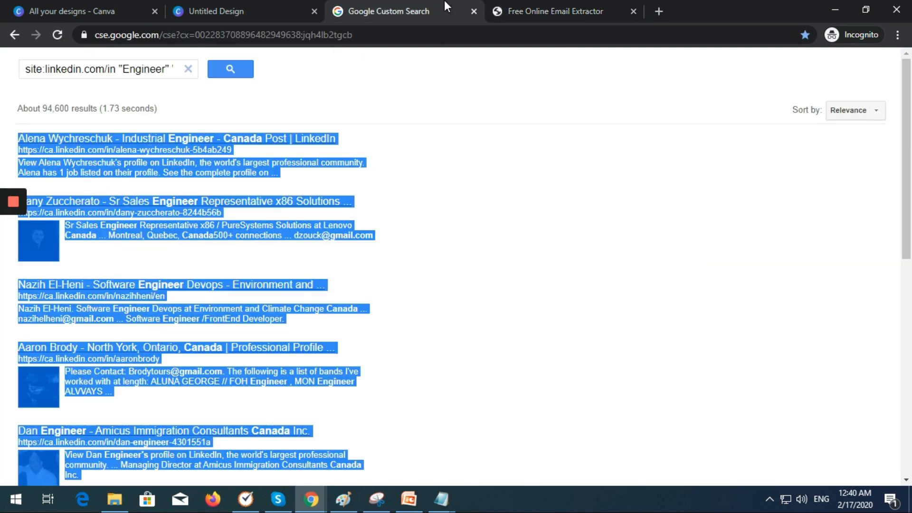
{"action": "left_click", "coordinate": [500, 279]}
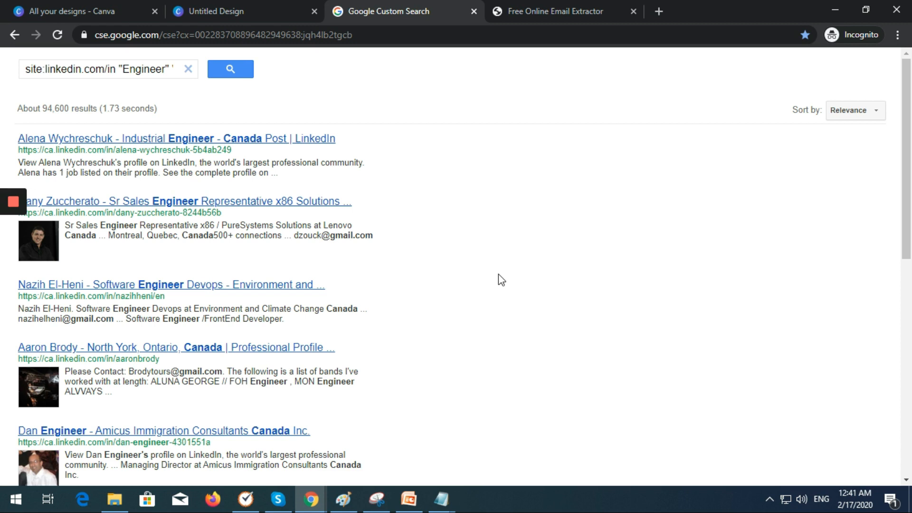
{"action": "mouse_move", "coordinate": [590, 140]}
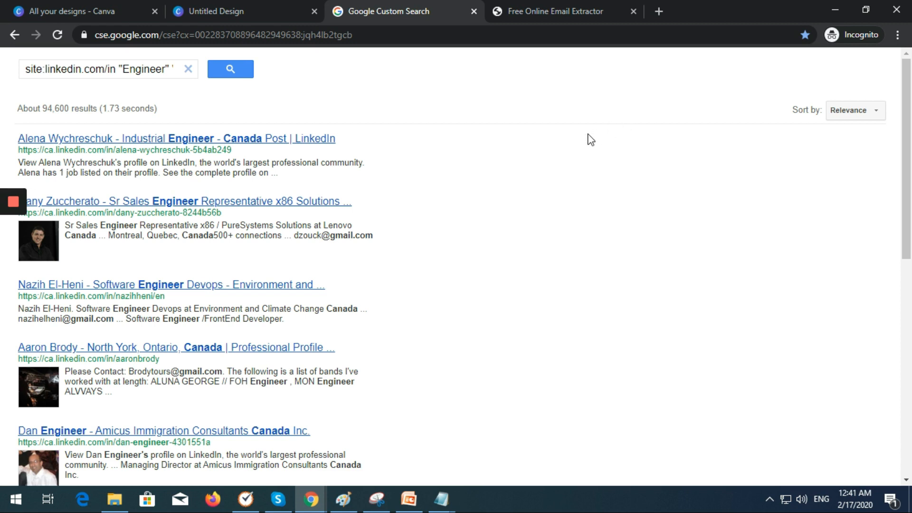
{"action": "mouse_move", "coordinate": [442, 222]}
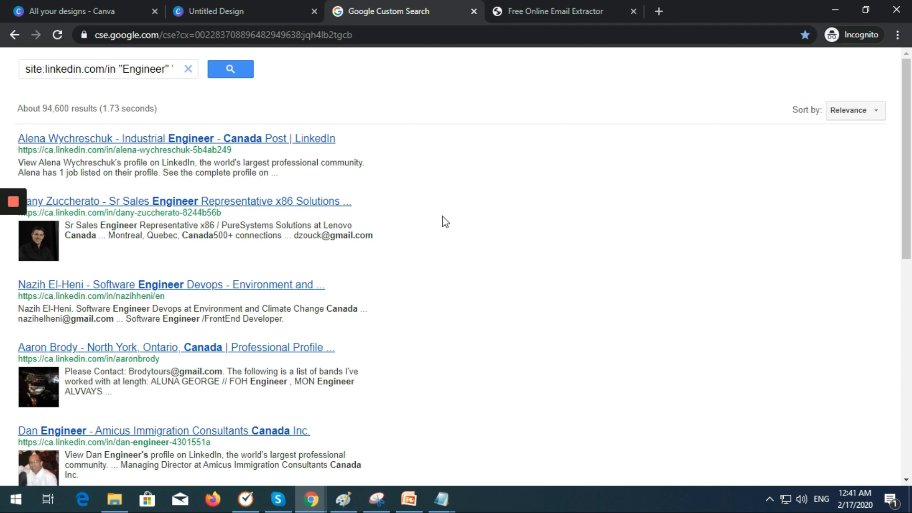